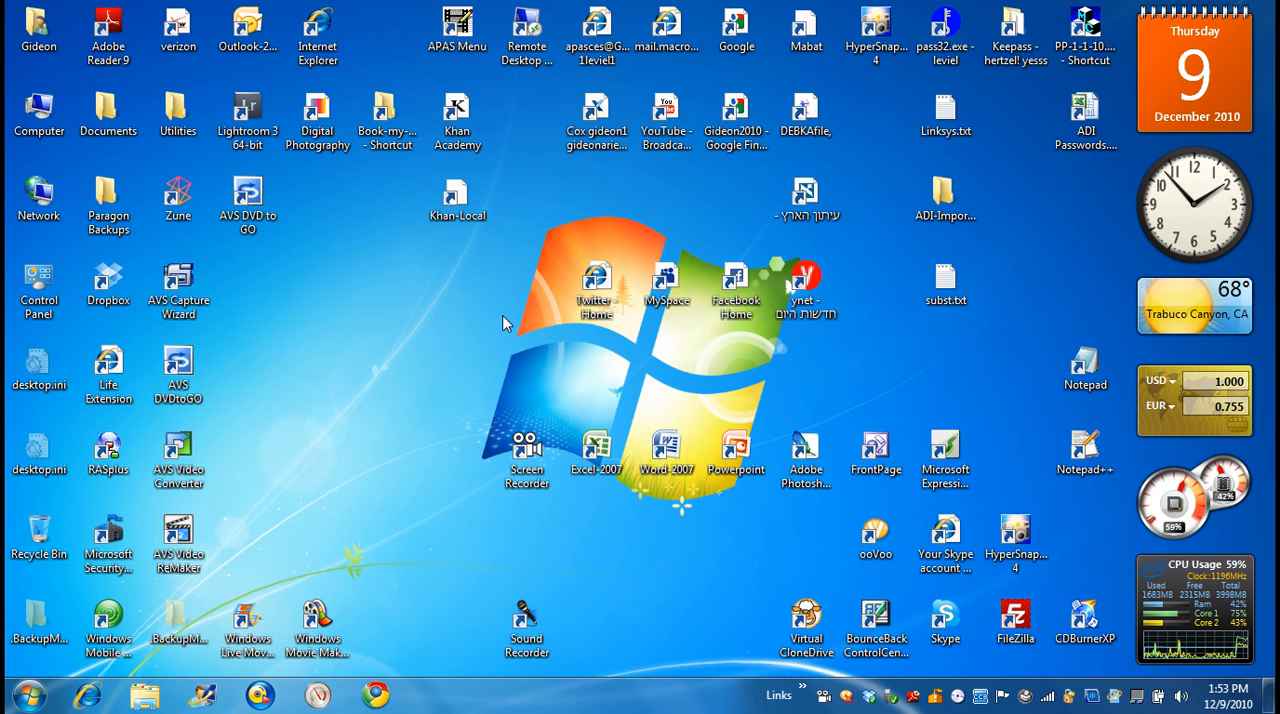
mouse_move(354, 230)
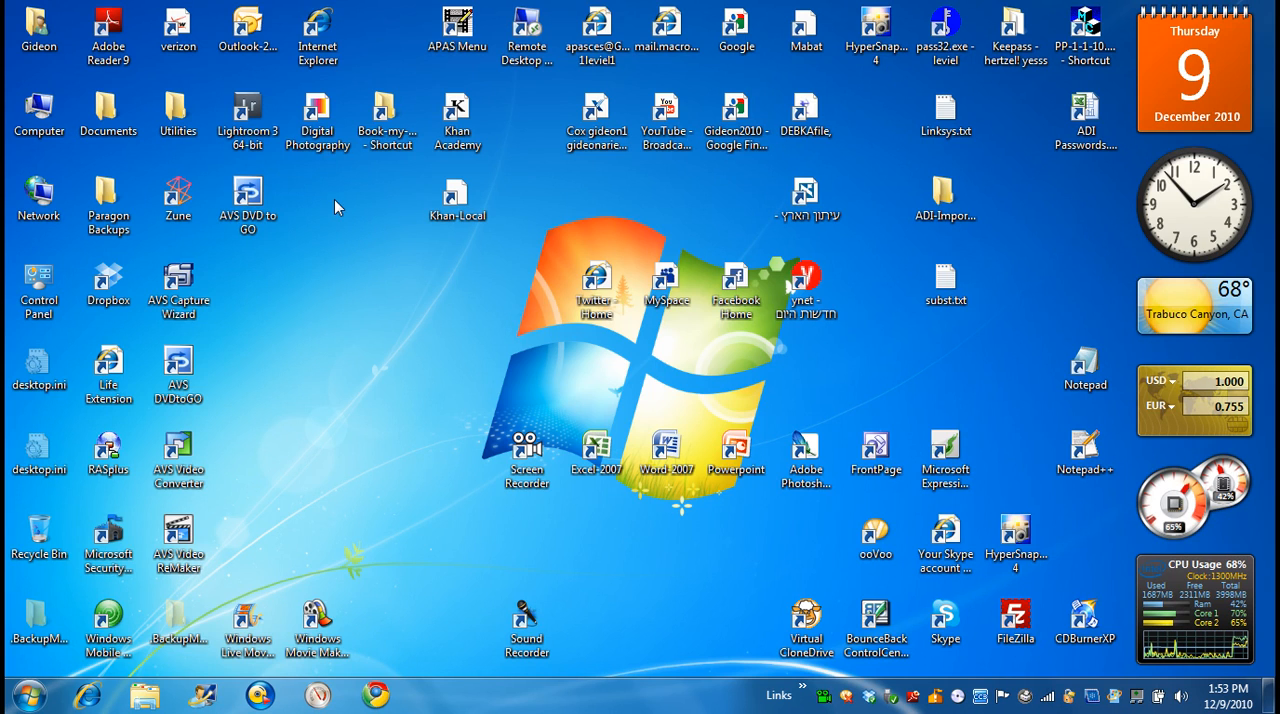
click(316, 36)
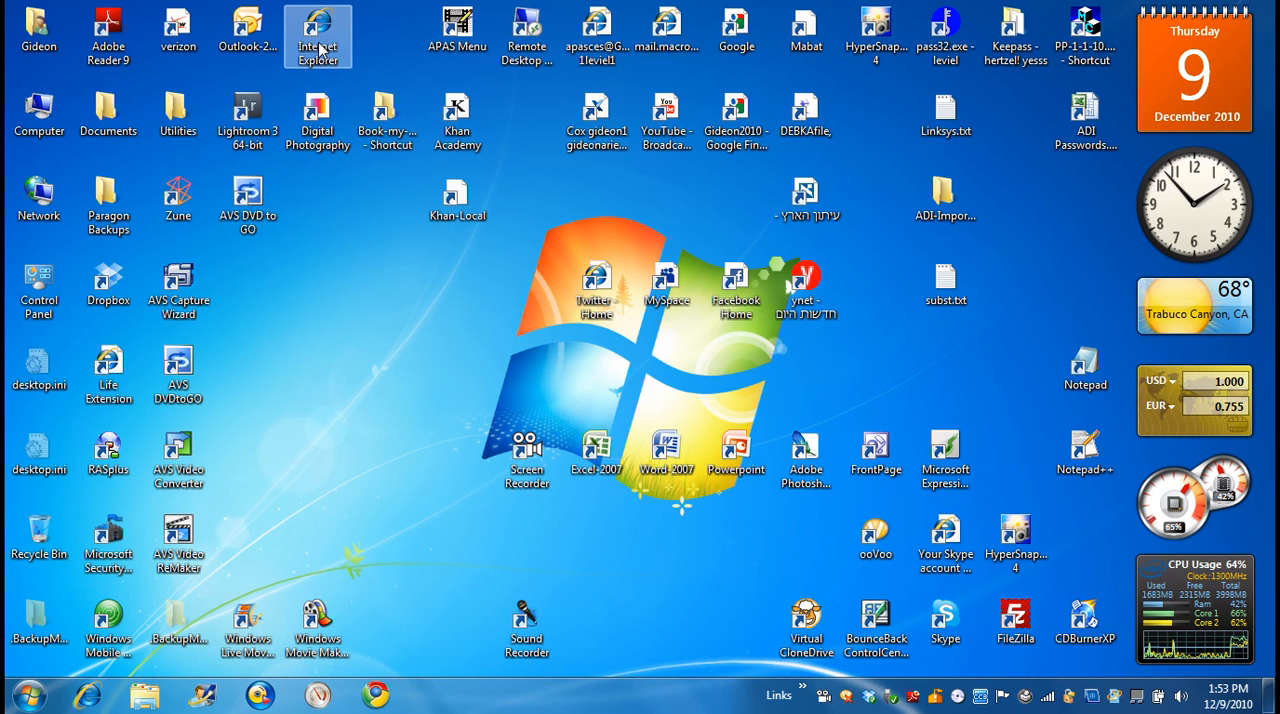
double_click(318, 36)
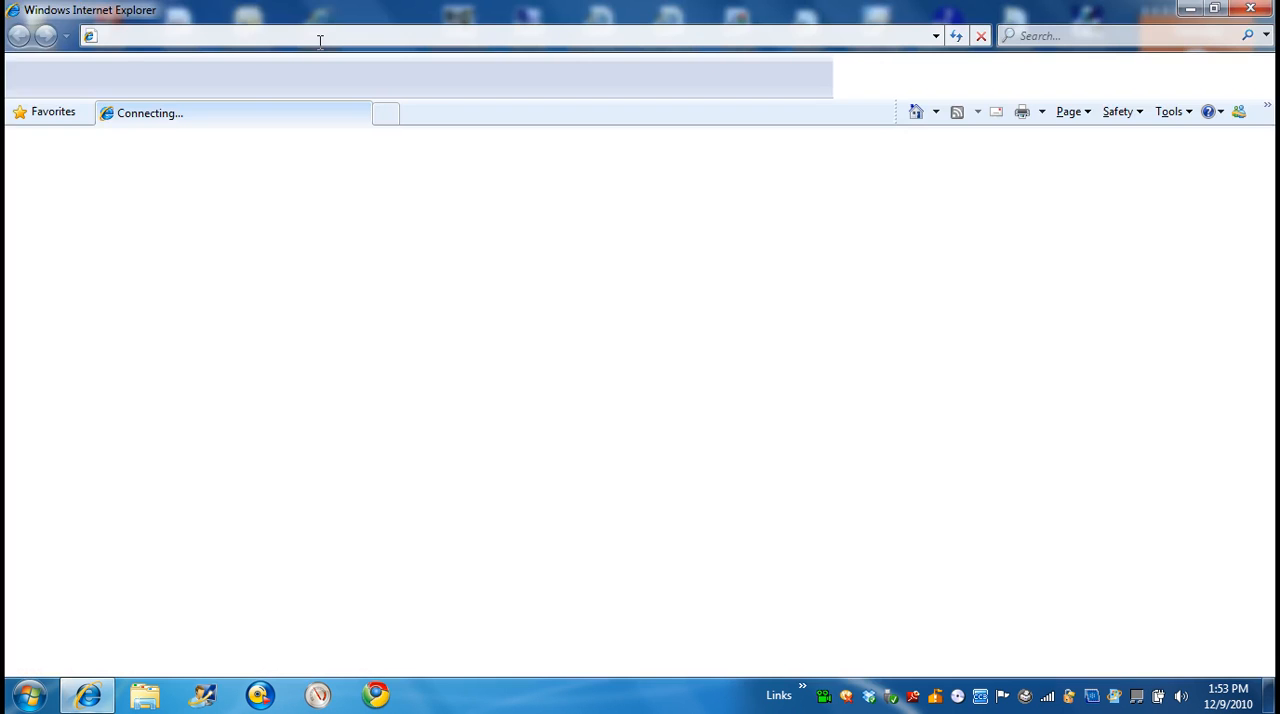
text(http://www.arielnet.com/start/)
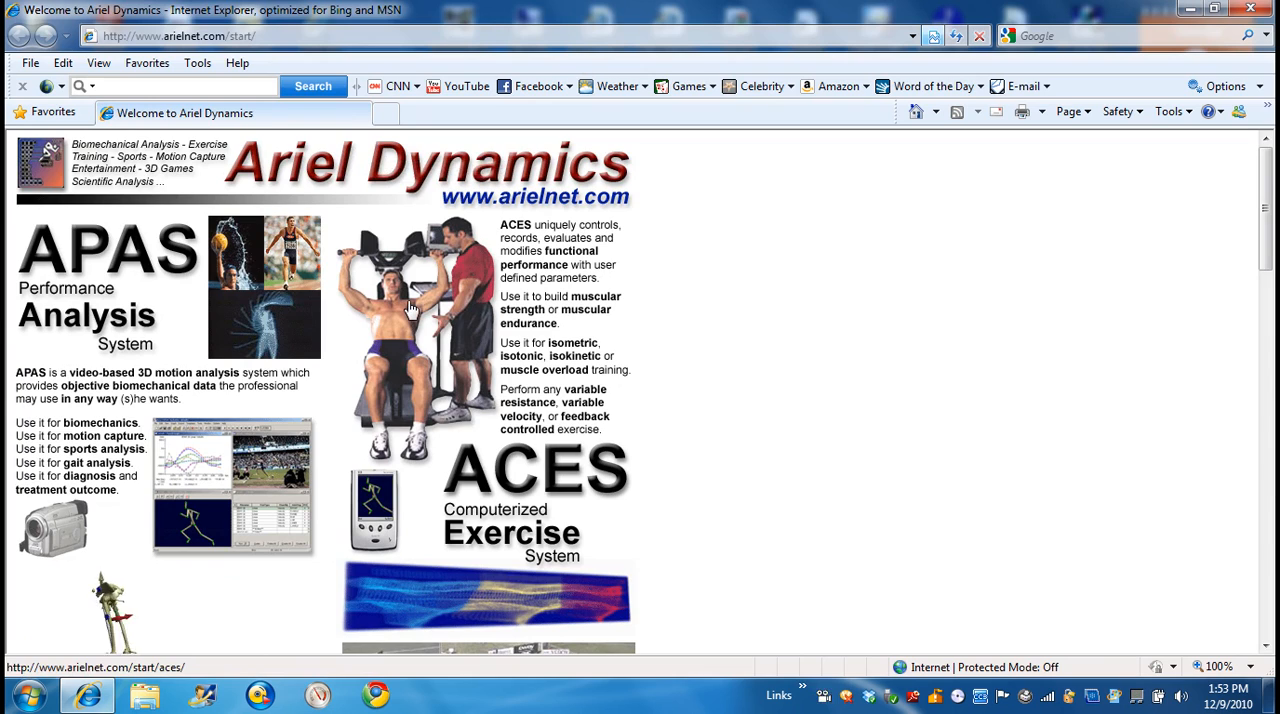
mouse_move(670, 282)
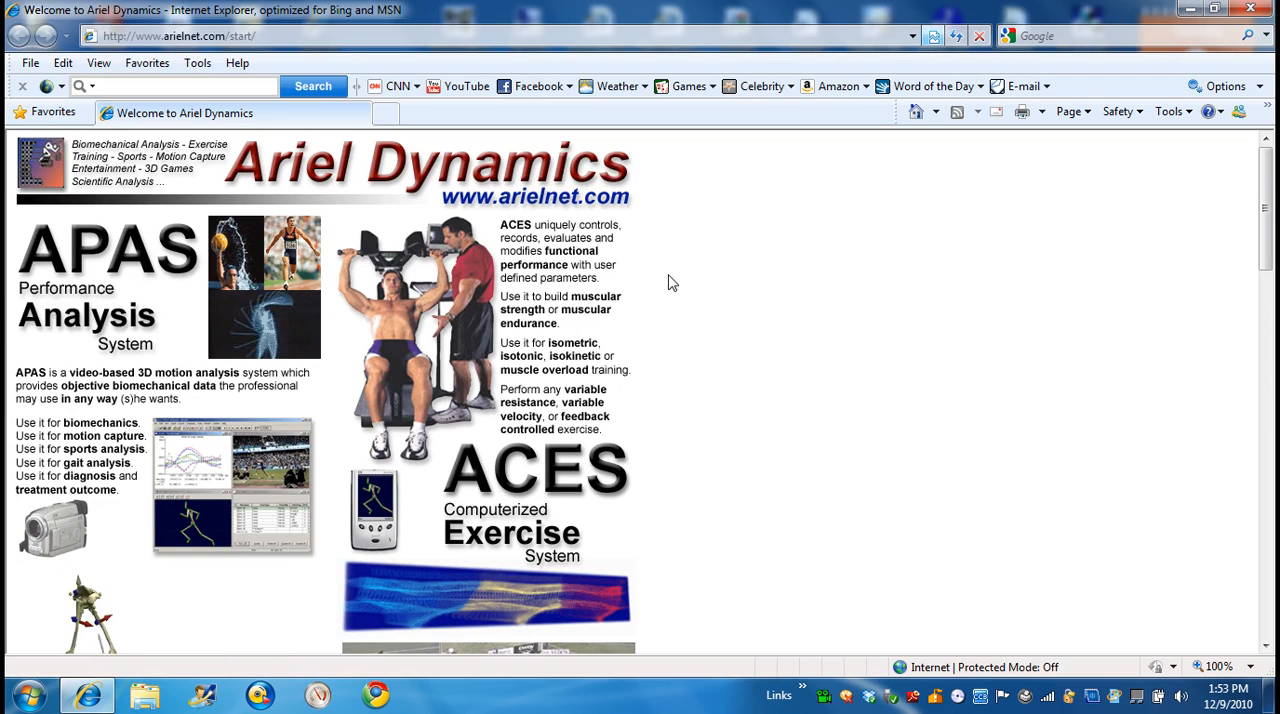
mouse_move(158, 238)
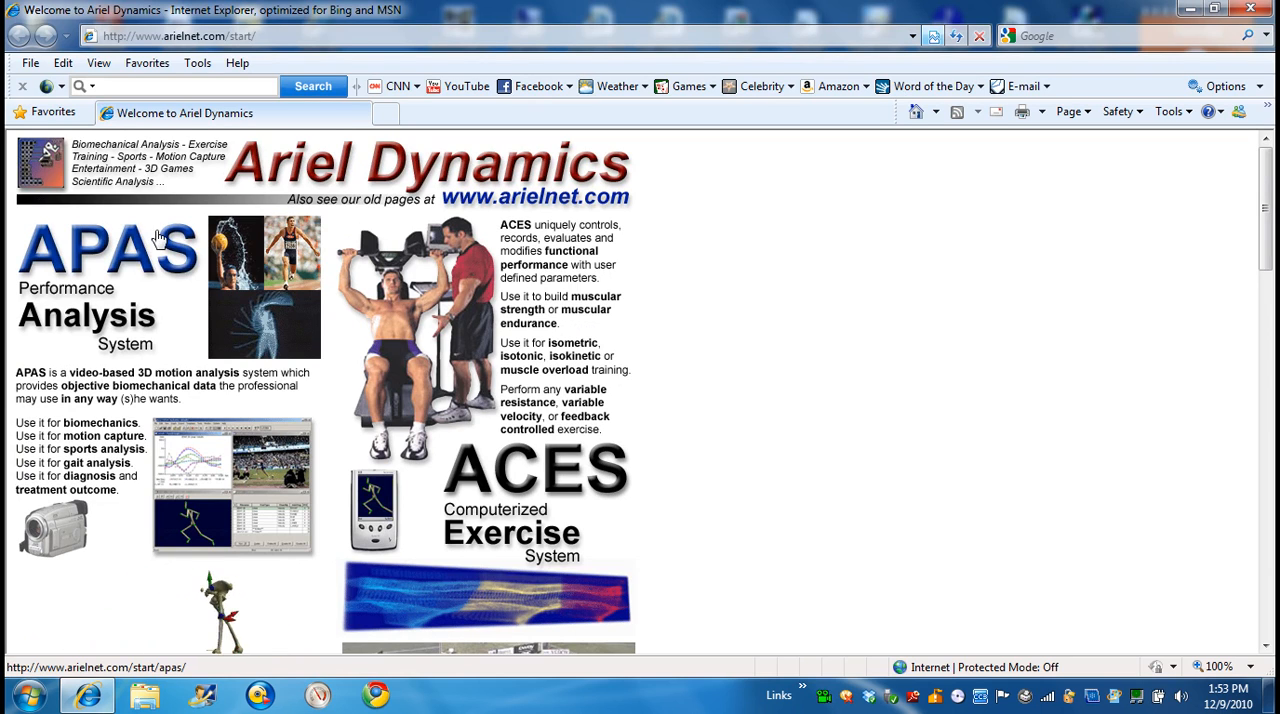
Go from the APAS product page to the APAS applications download page
click(108, 250)
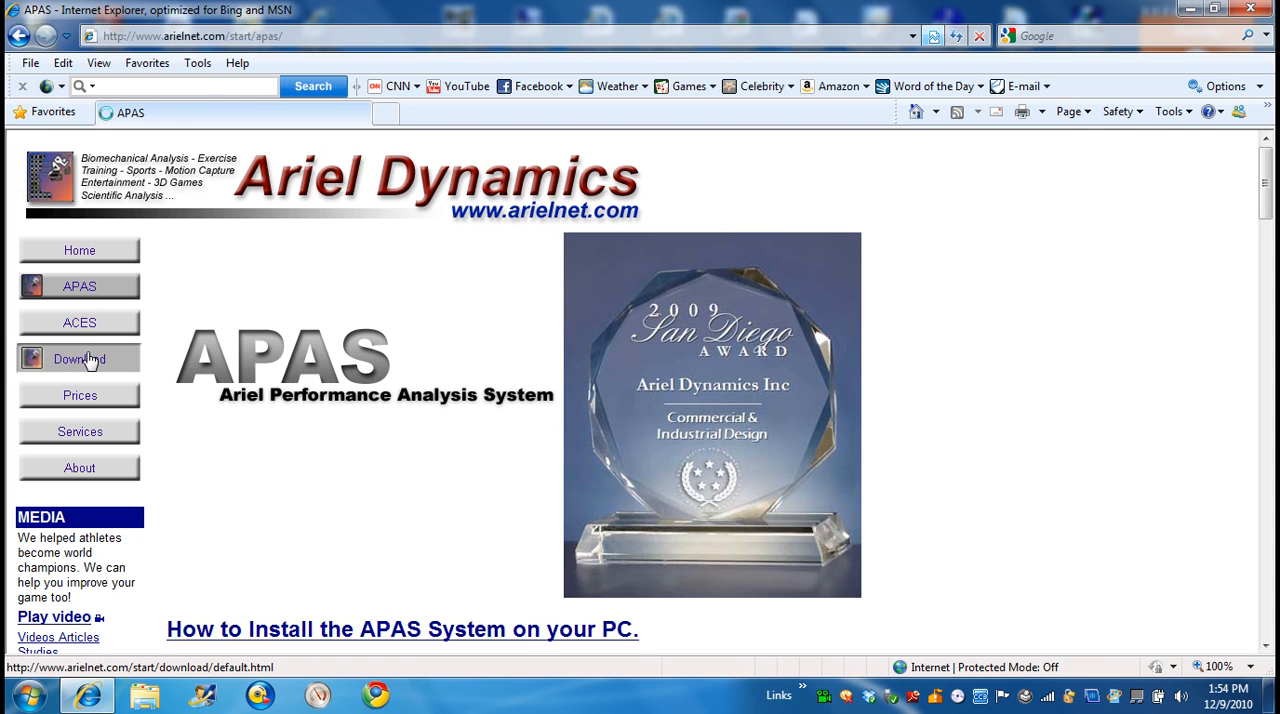
click(80, 358)
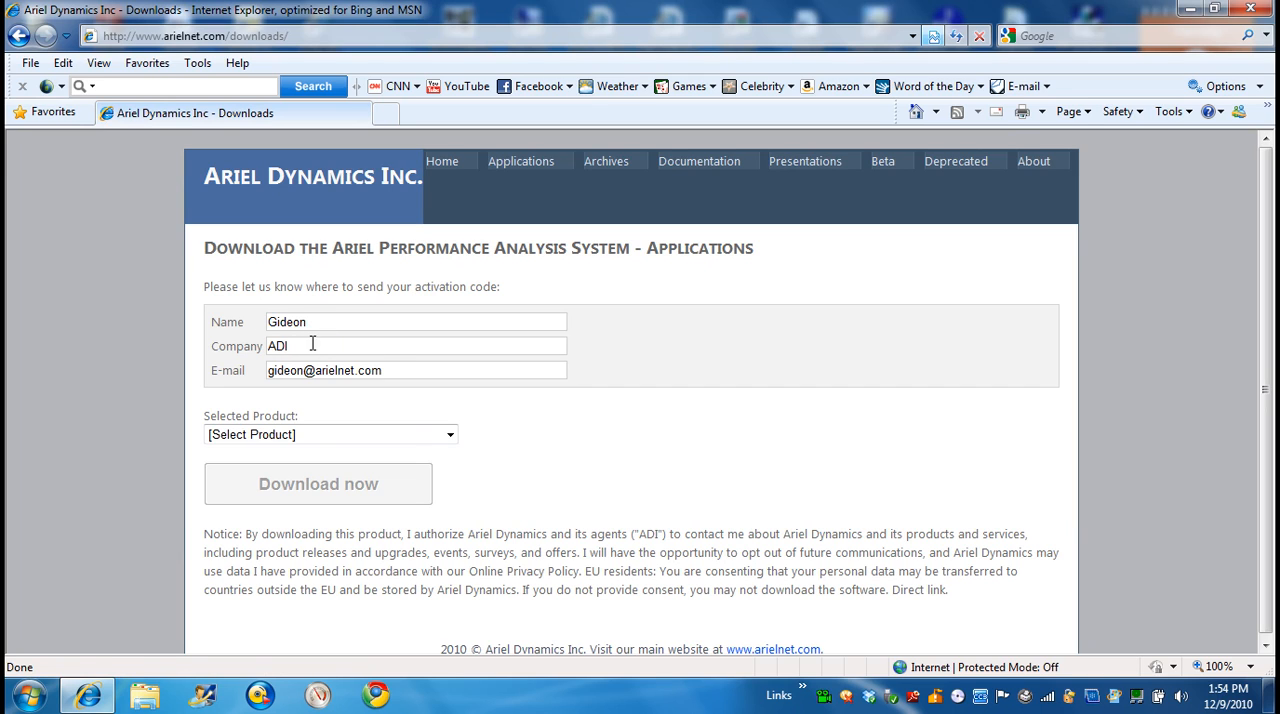
Select APAS version 13.1.5 [100318] in the Selected Product dropdown
click(324, 370)
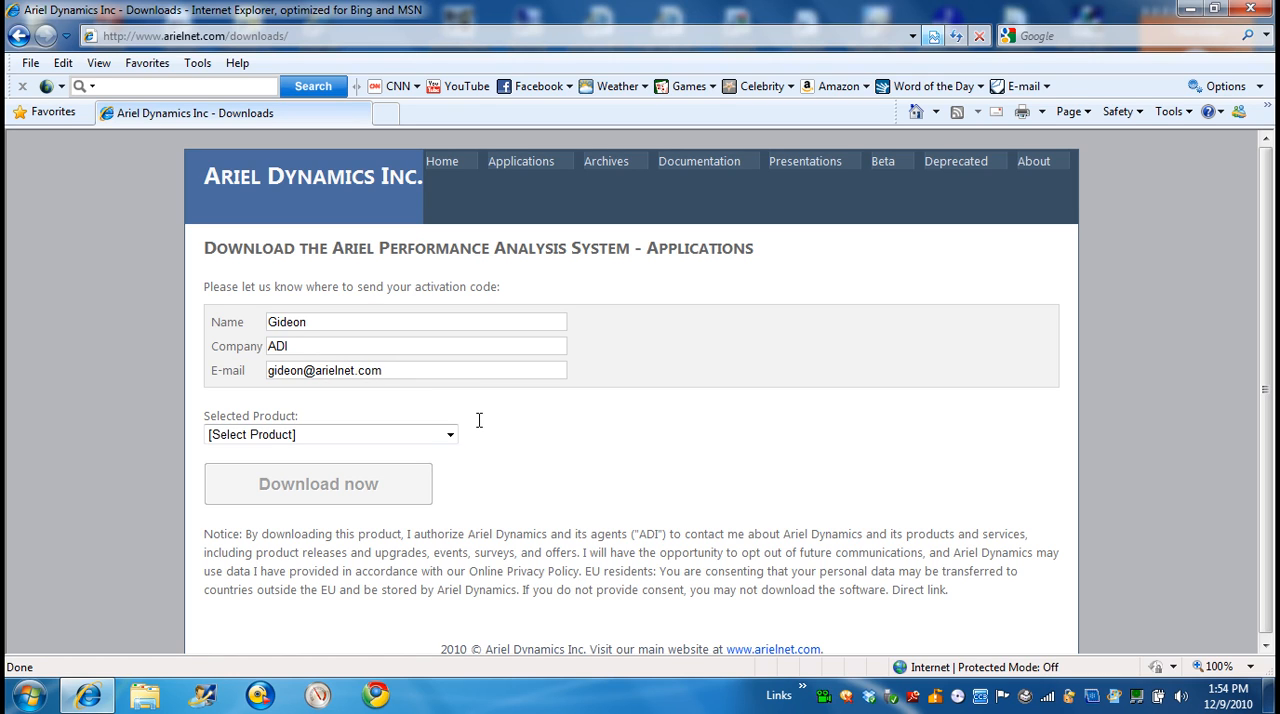
mouse_move(510, 264)
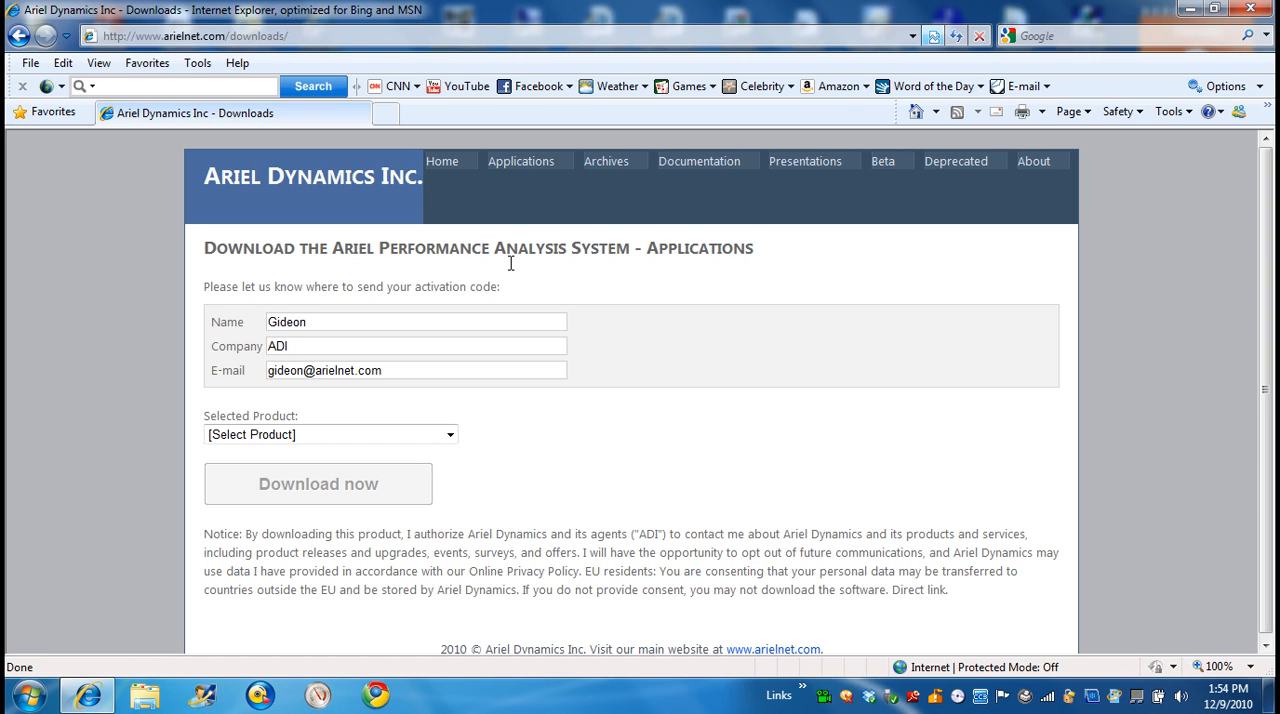
mouse_move(564, 188)
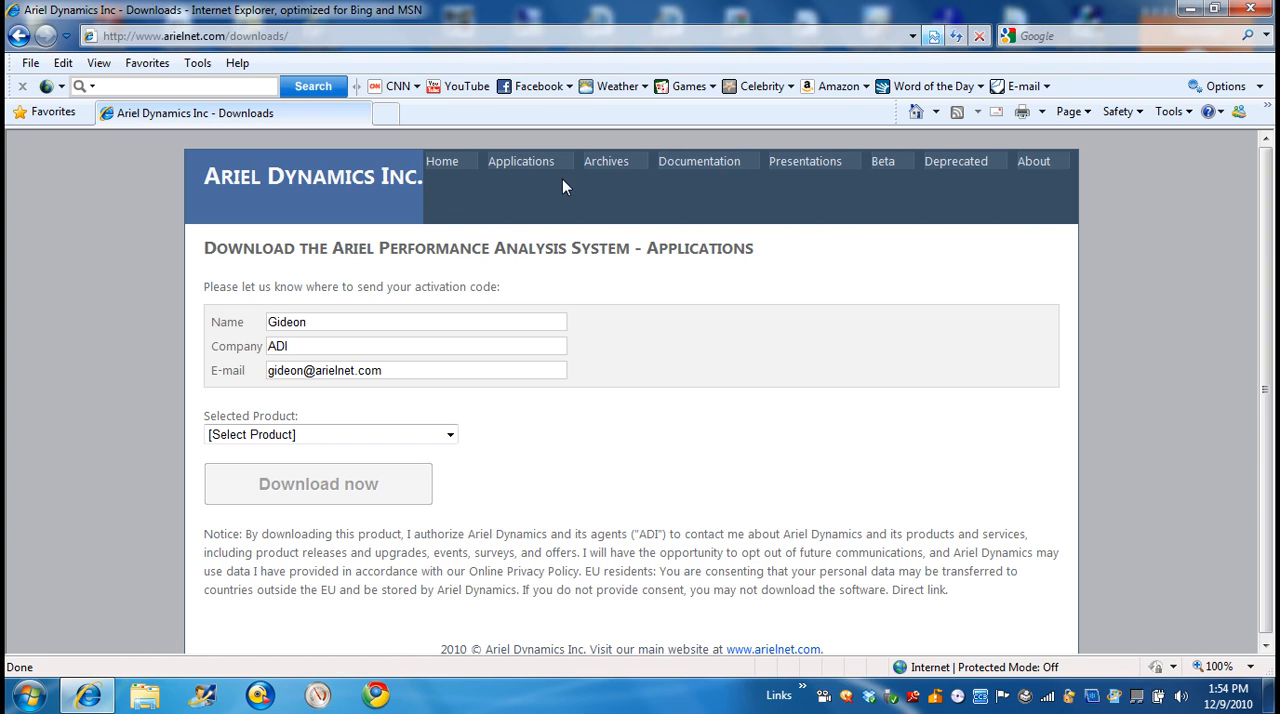
mouse_move(784, 184)
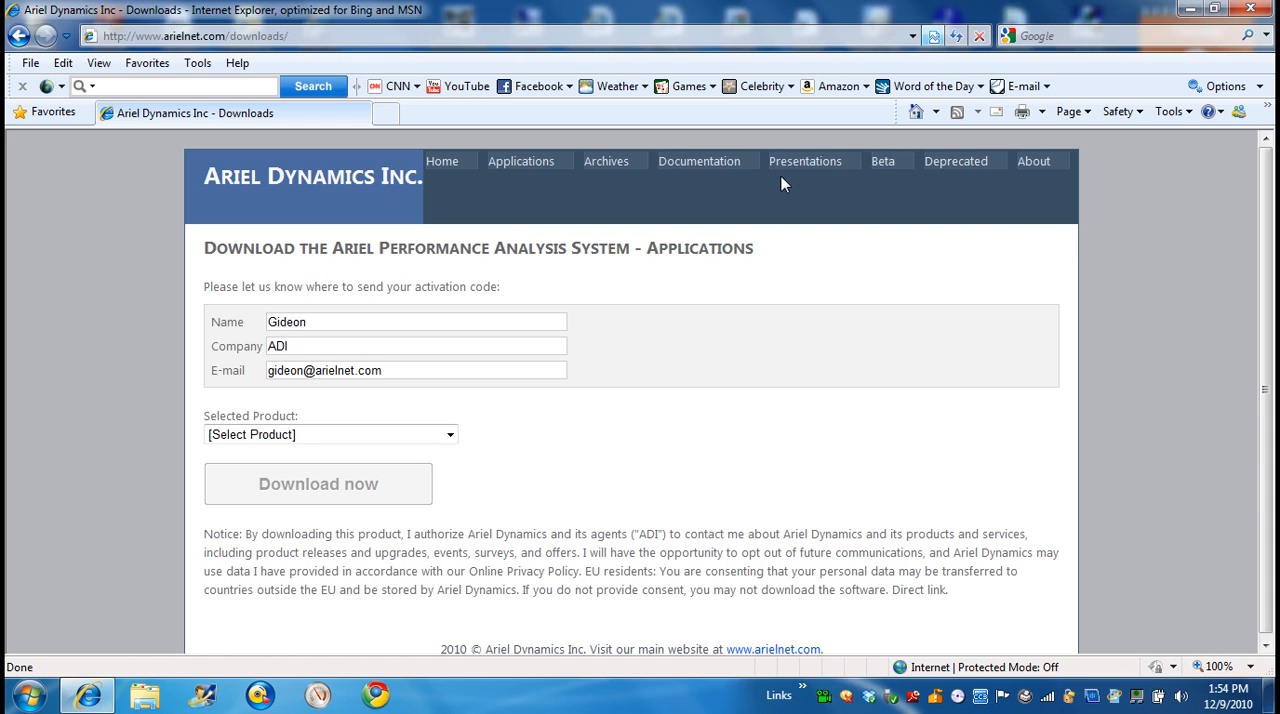
mouse_move(940, 180)
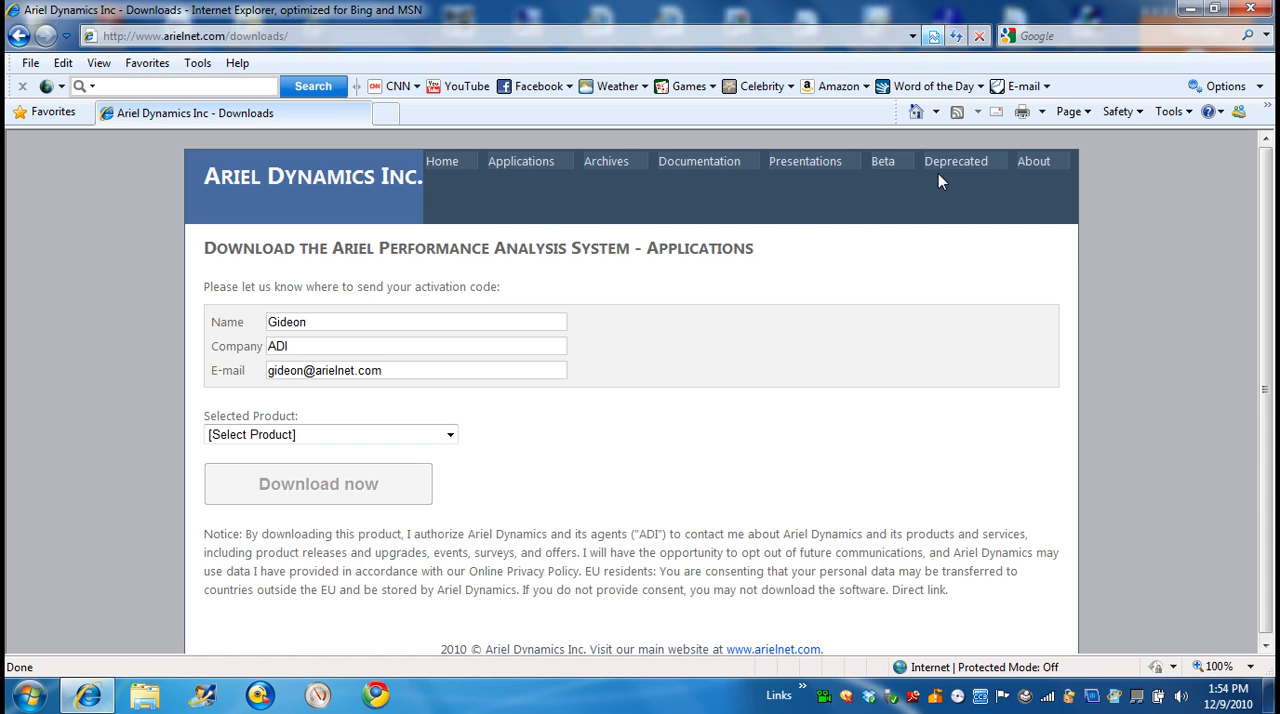
mouse_move(956, 160)
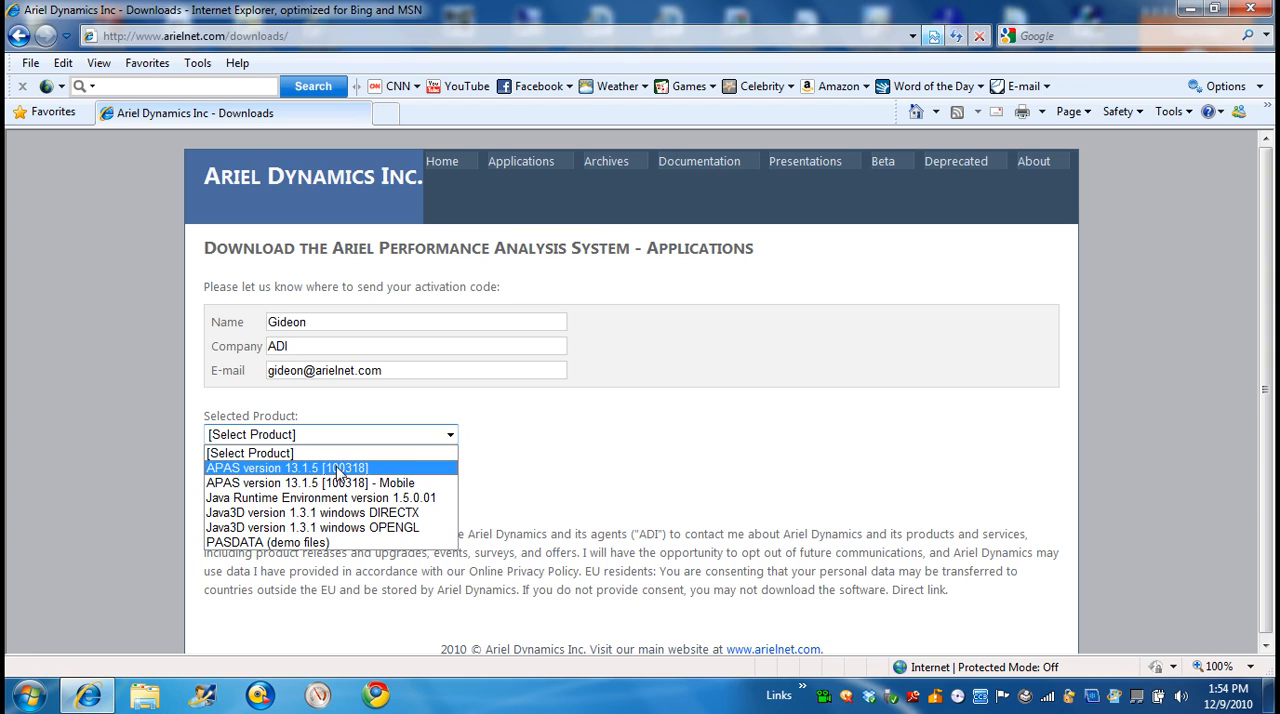
mouse_move(338, 476)
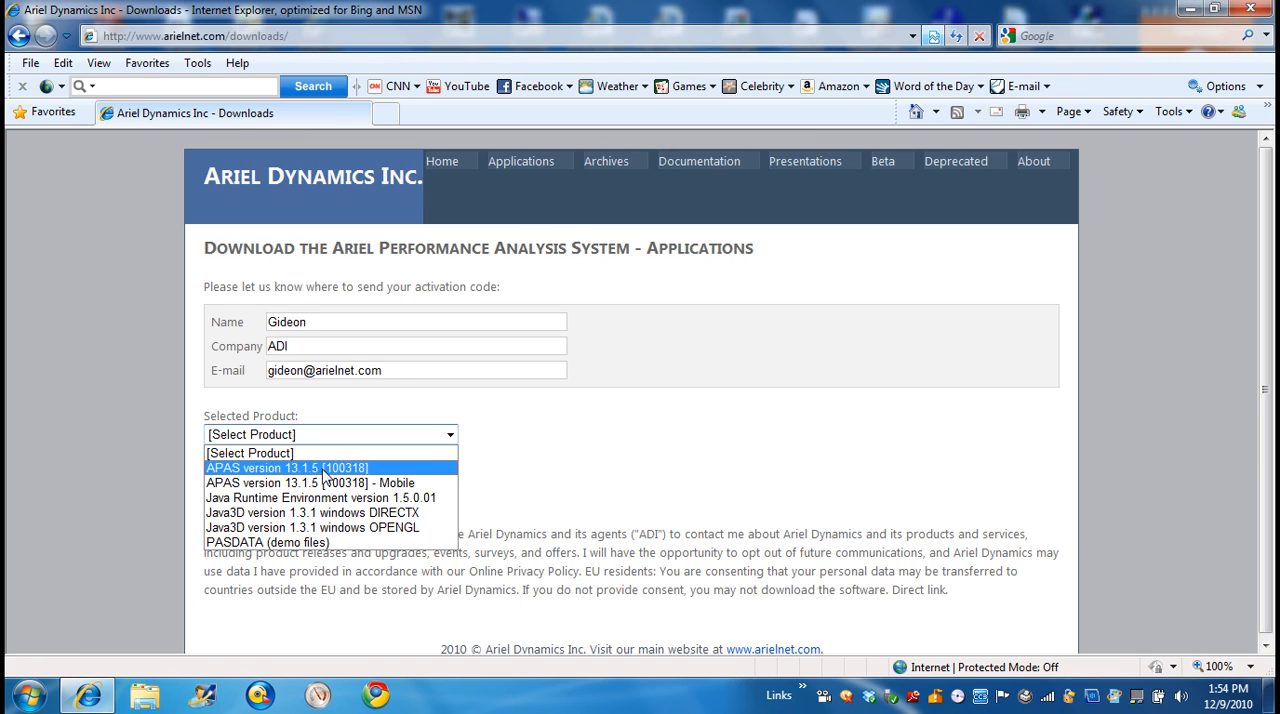
click(288, 468)
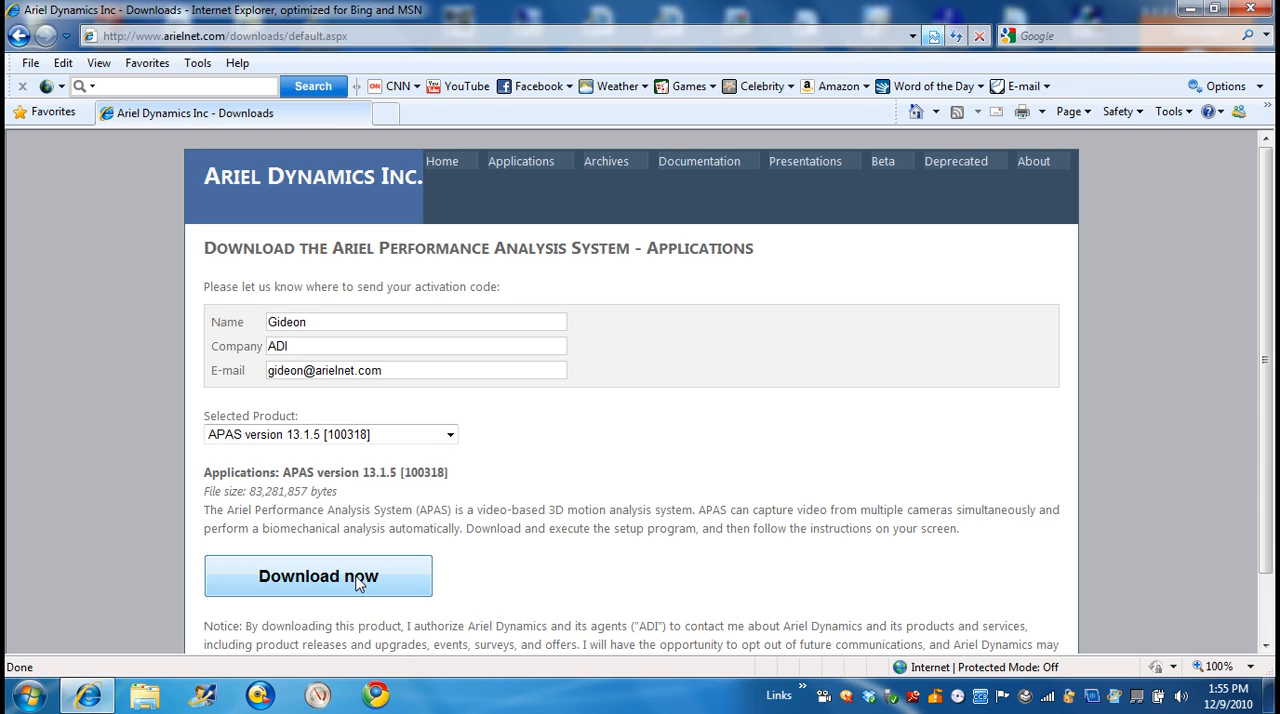
Request the APAS 13.1.5 setup file and choose to save it rather than run it
click(318, 576)
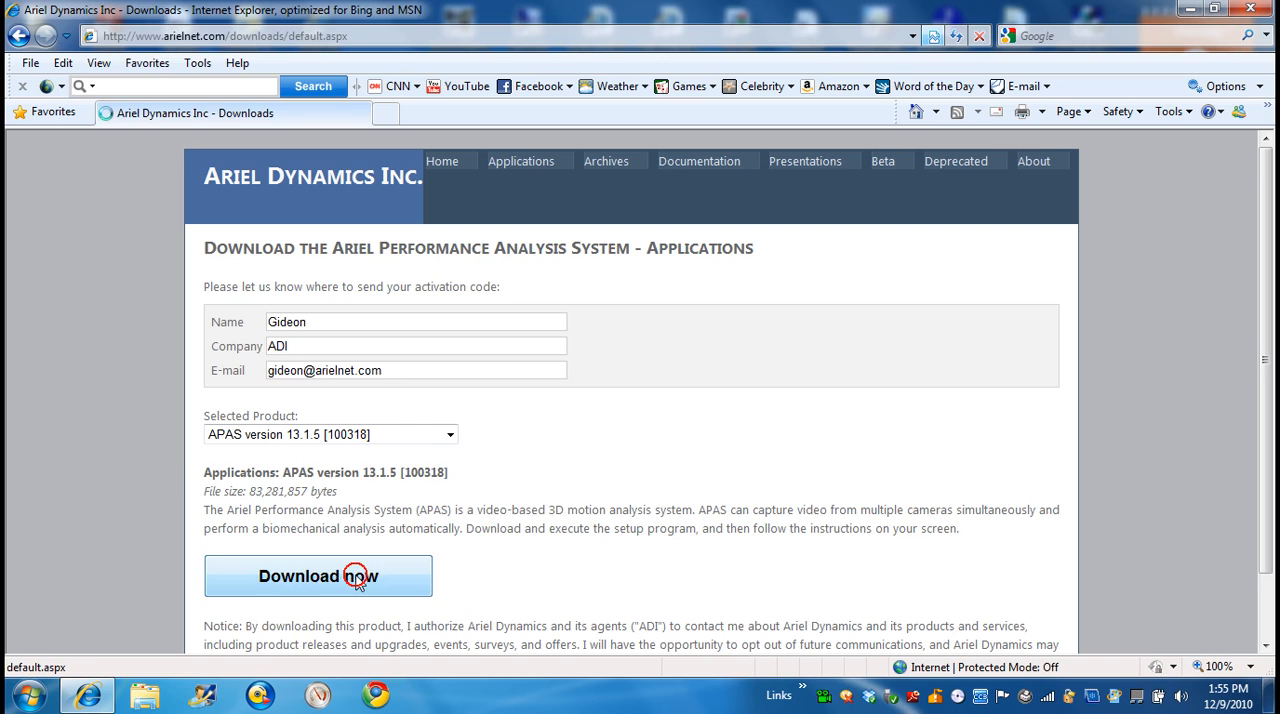
click(318, 576)
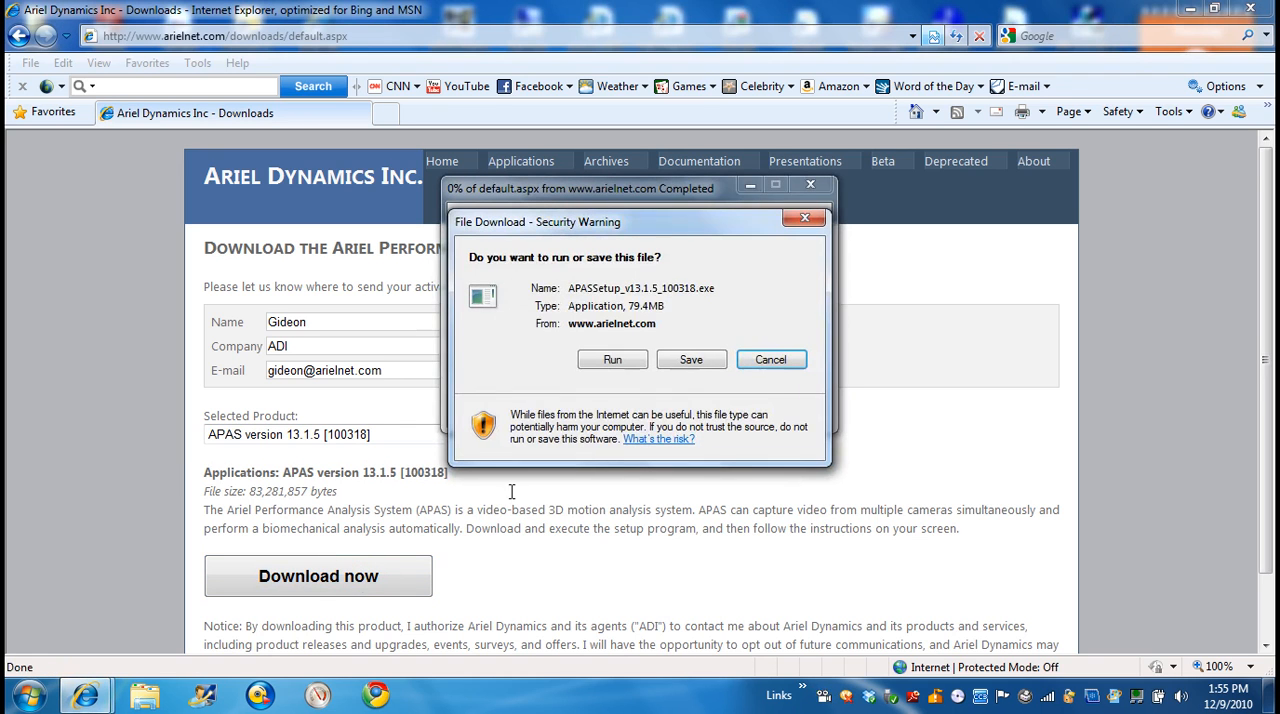
mouse_move(692, 360)
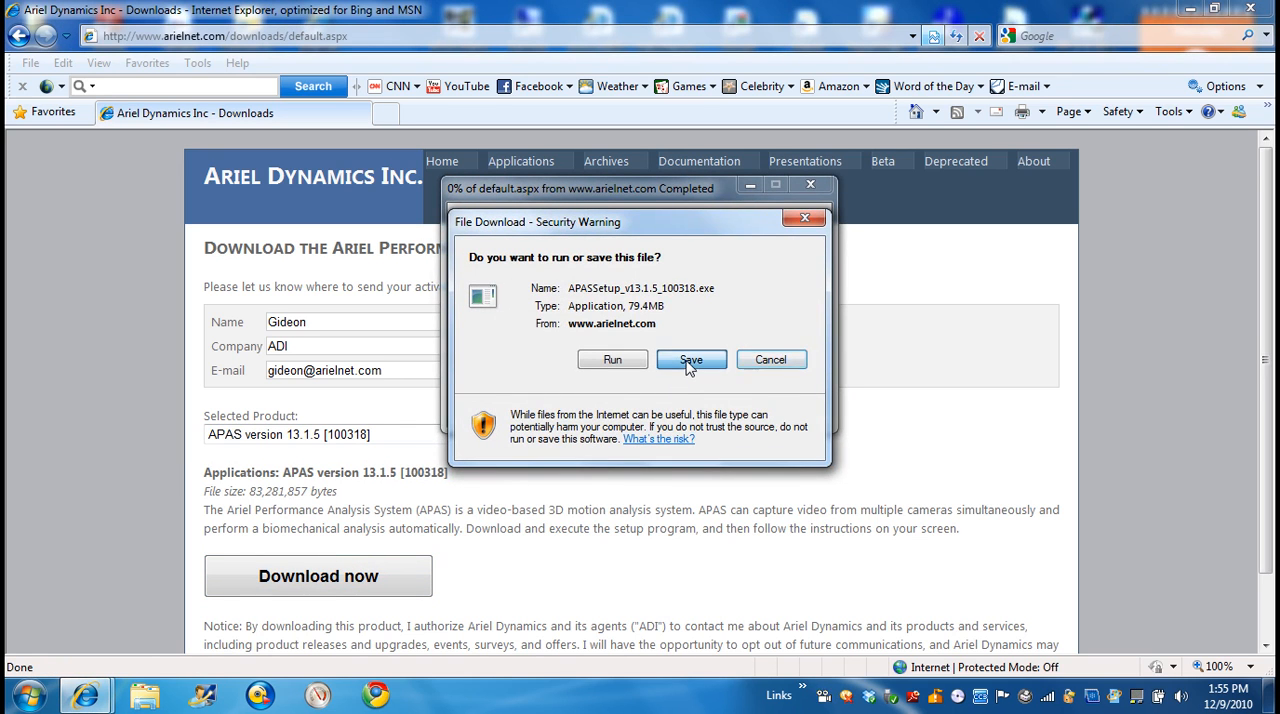
click(692, 360)
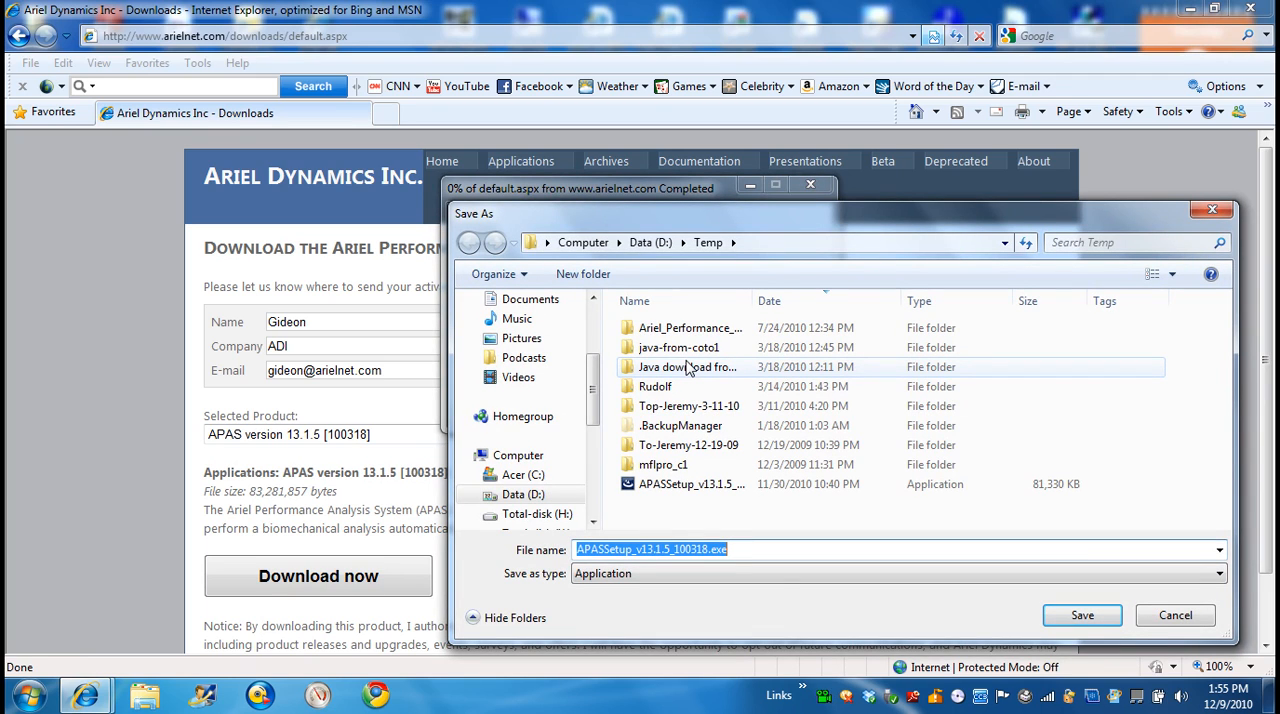
Create an 'APASdownload file' folder on drive D: and save APASSetup into it
click(524, 494)
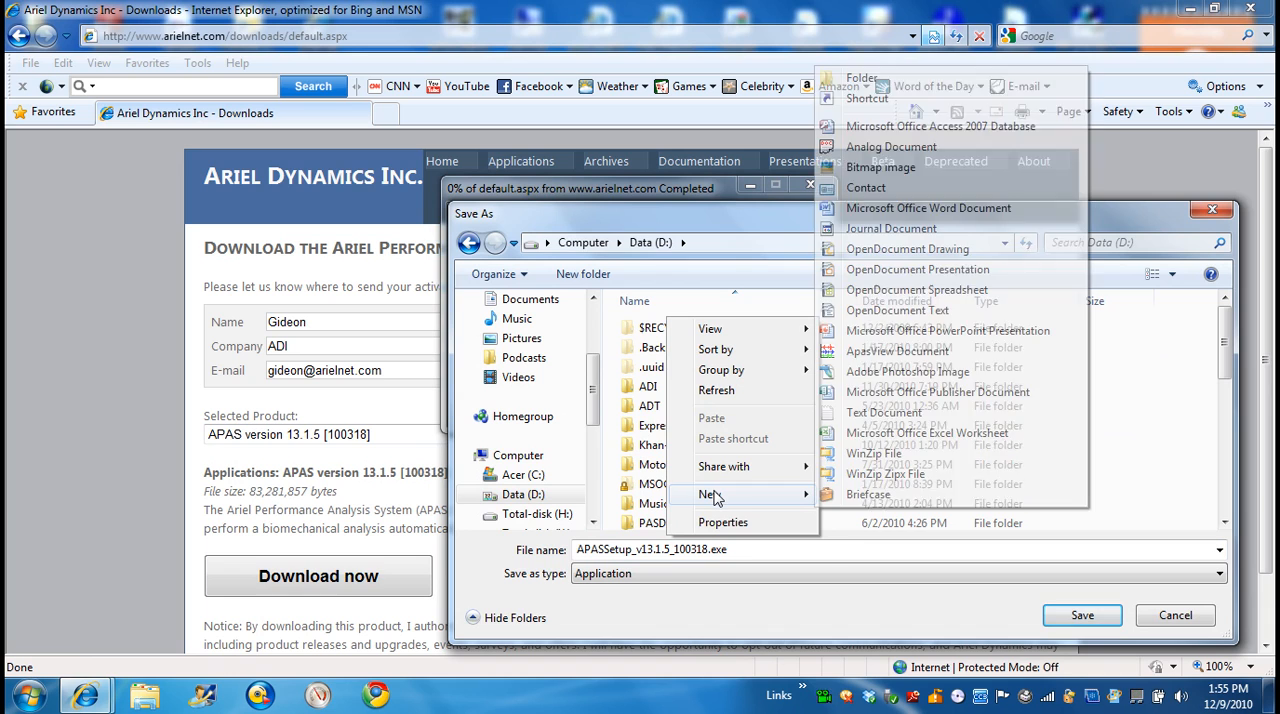
click(860, 78)
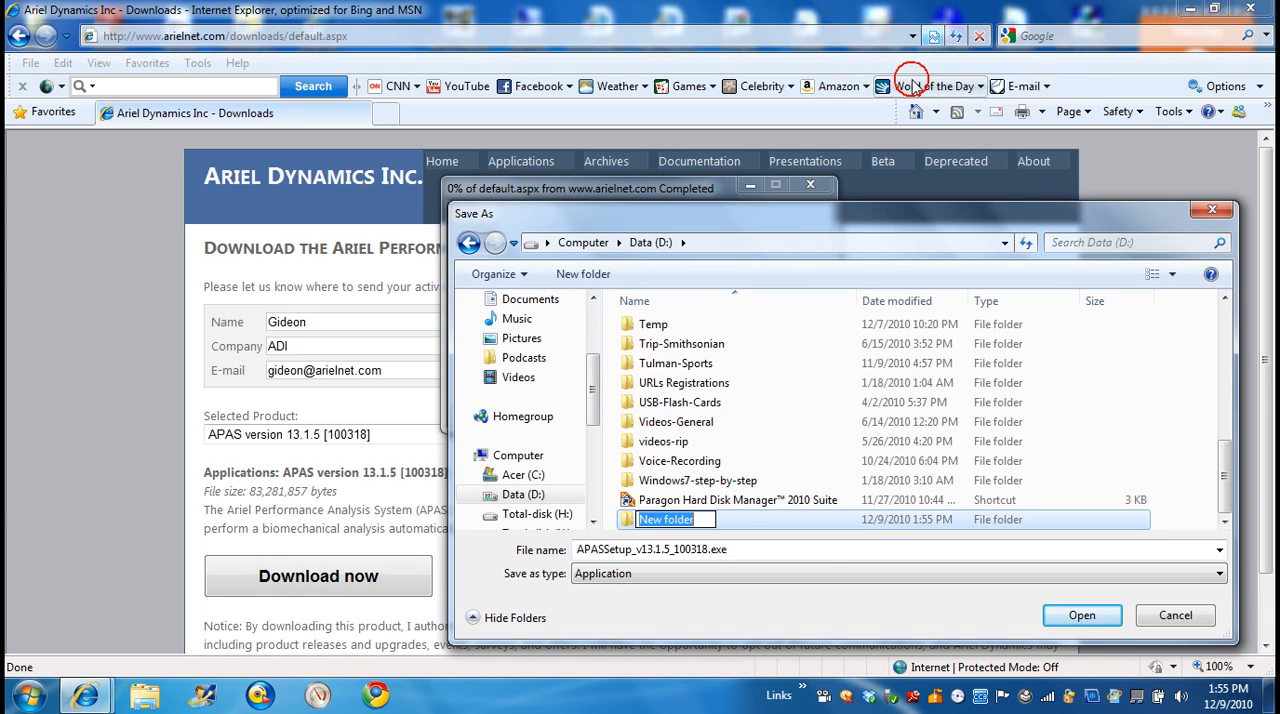
text(A)
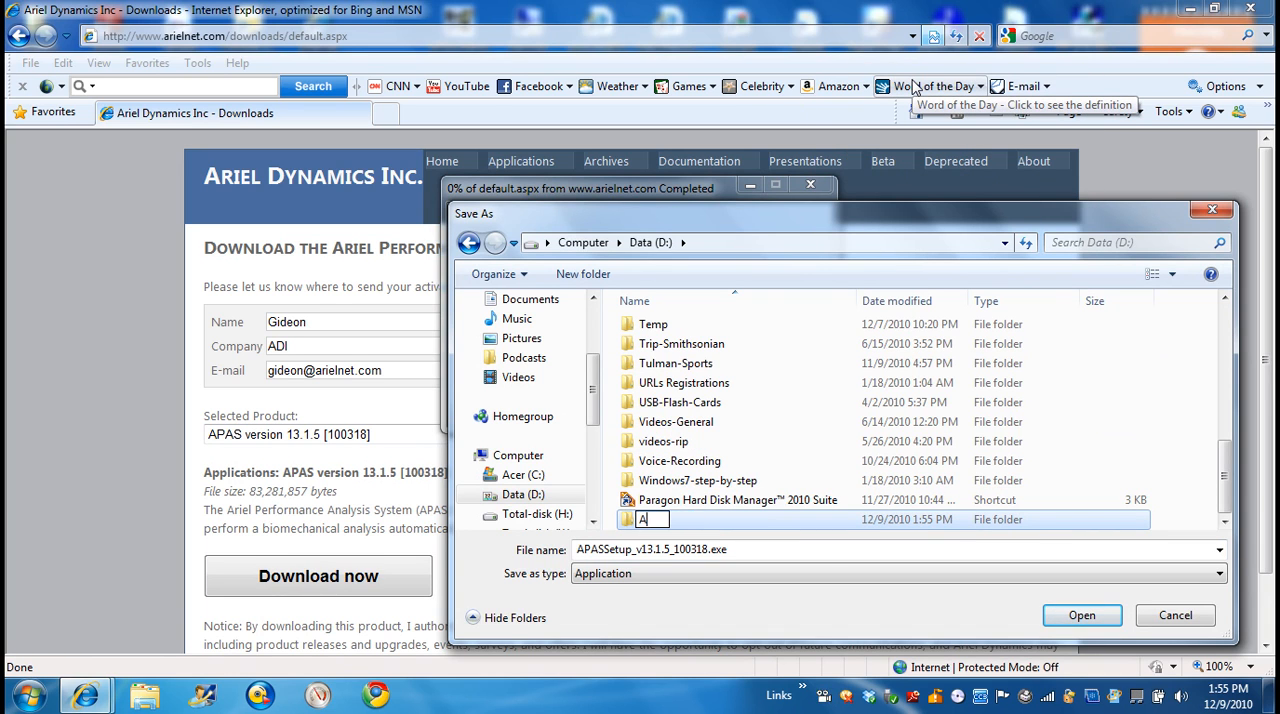
text(PASdownload)
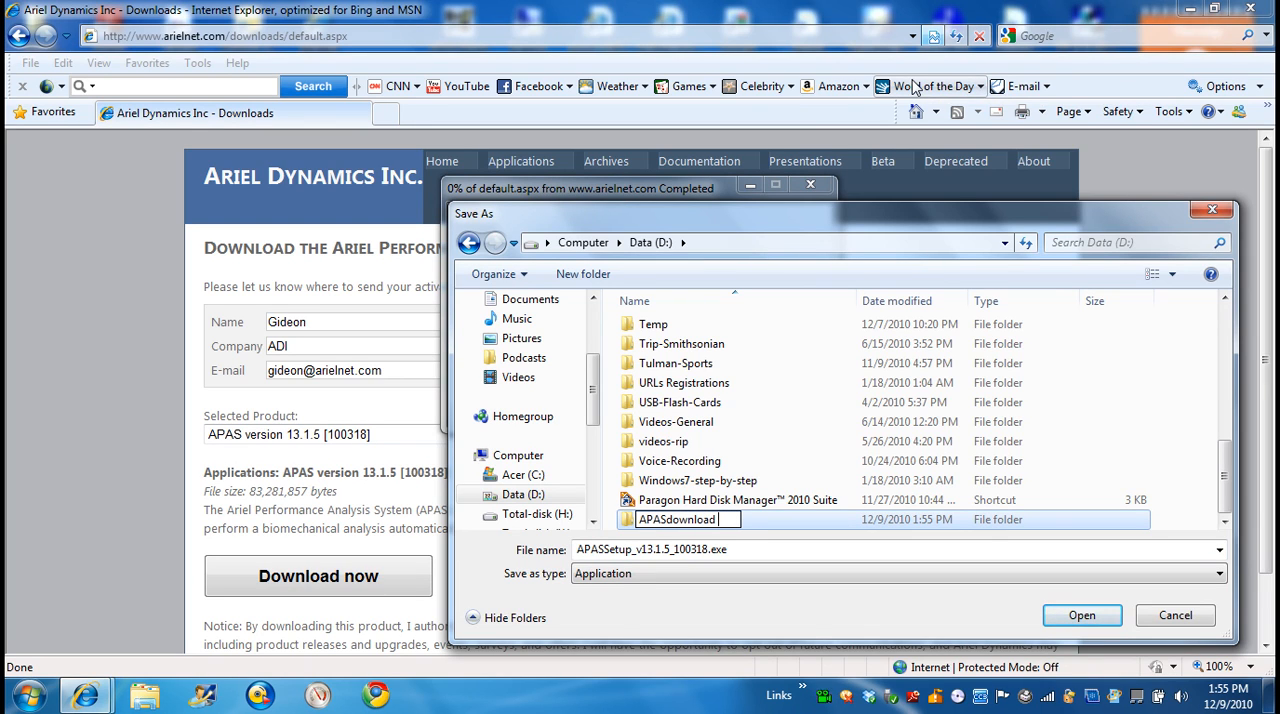
text(file)
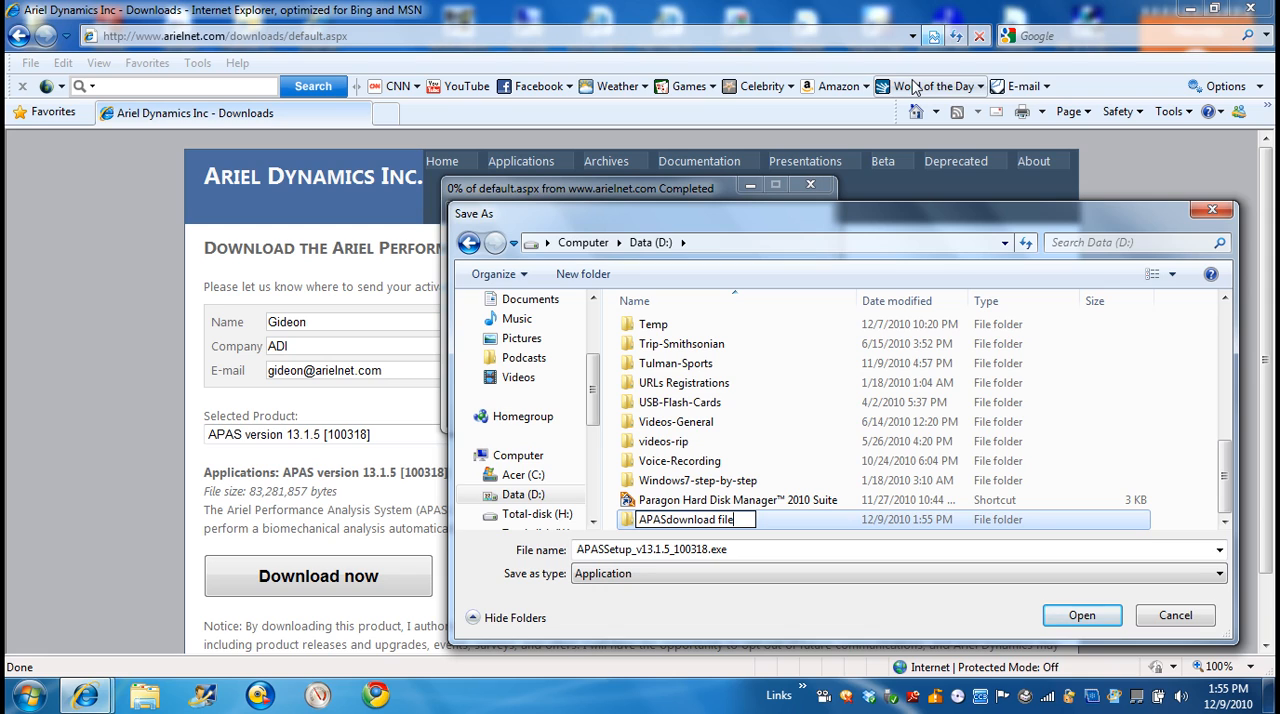
double_click(684, 520)
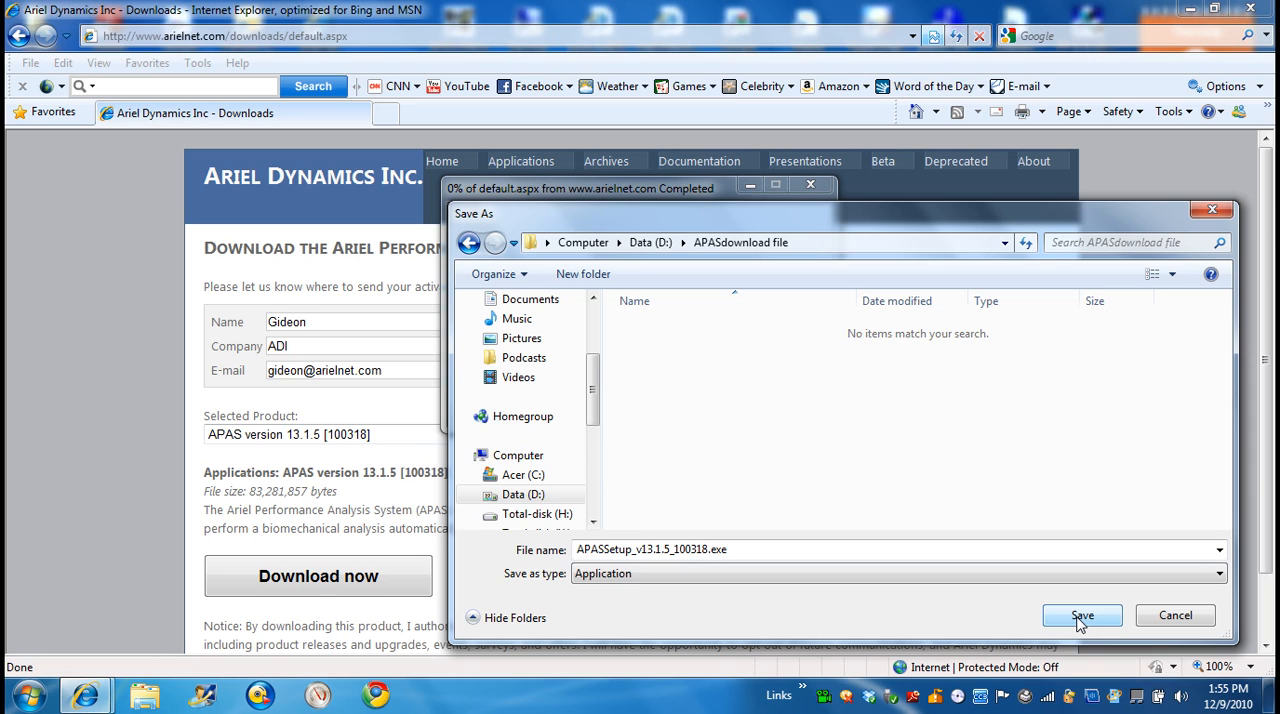
click(1082, 616)
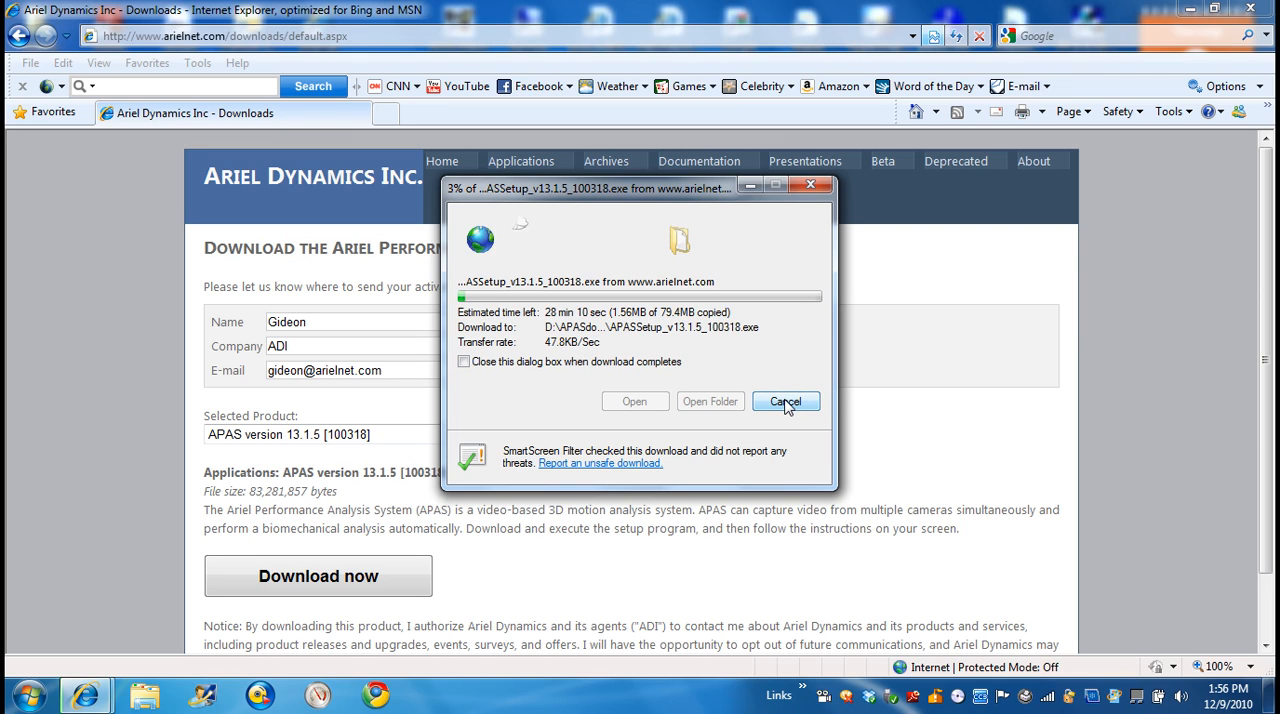
Cancel the running download and minimize Internet Explorer to show the desktop
click(786, 400)
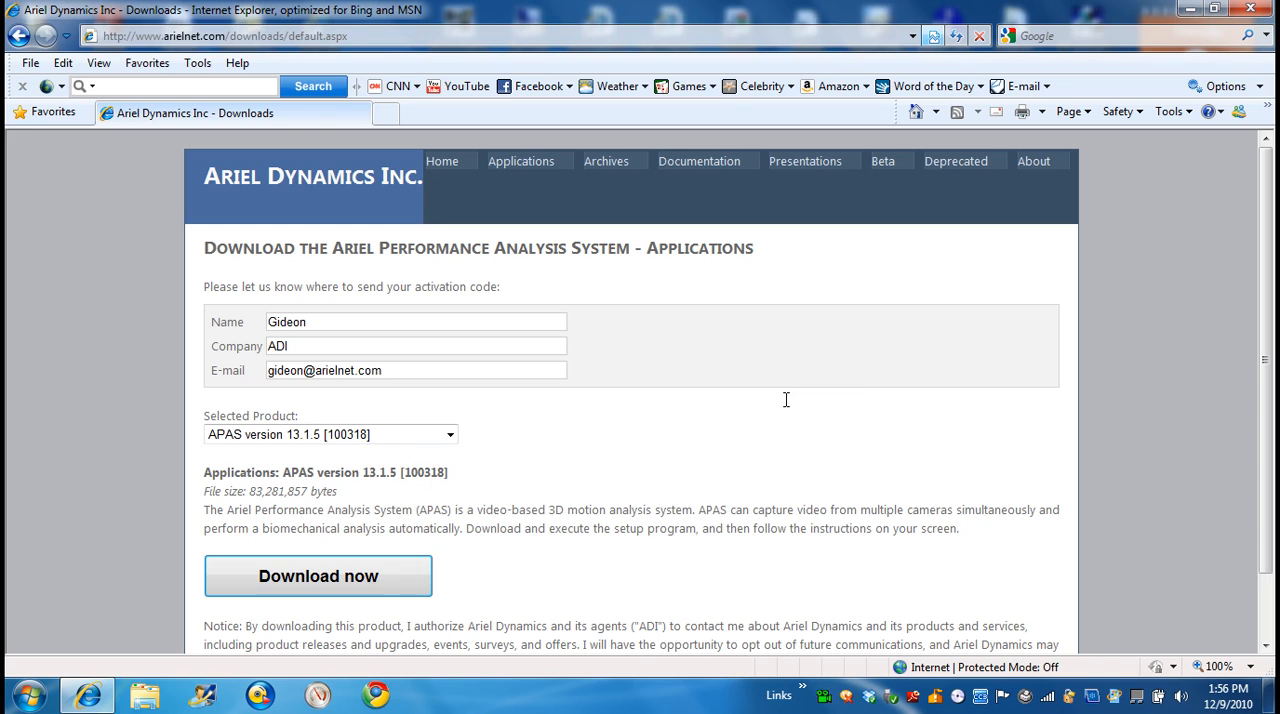
mouse_move(740, 140)
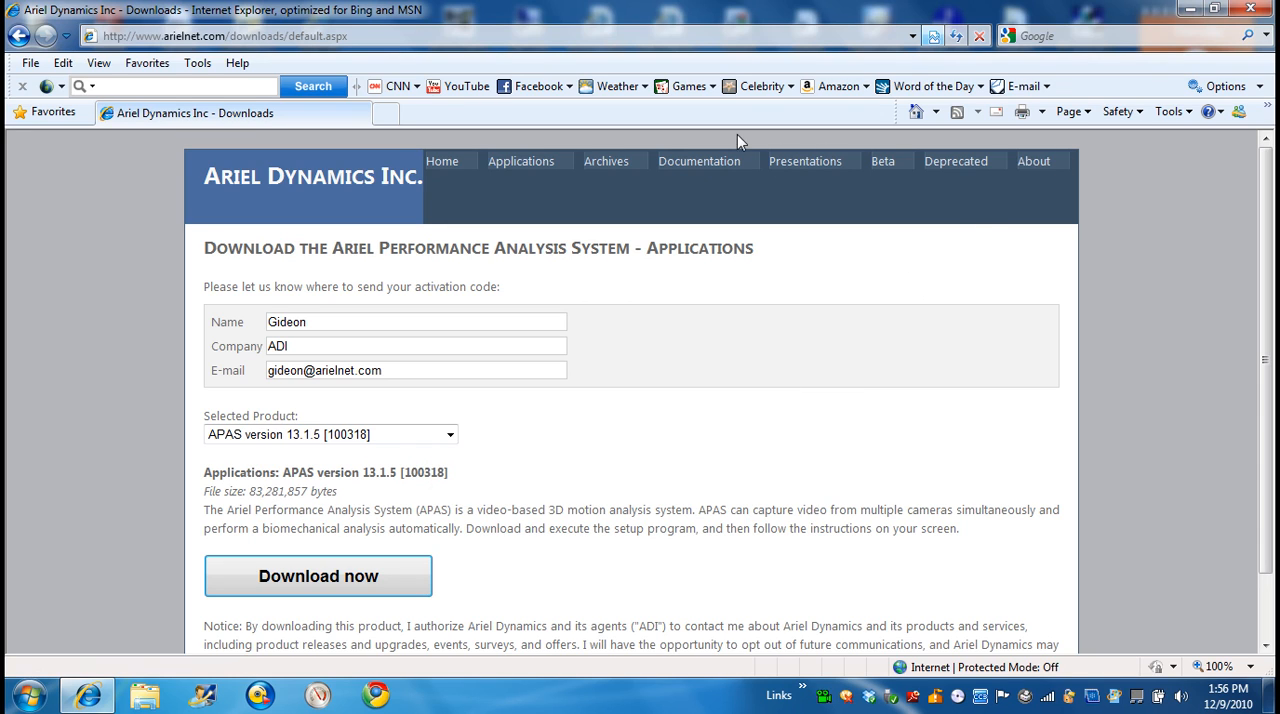
click(32, 62)
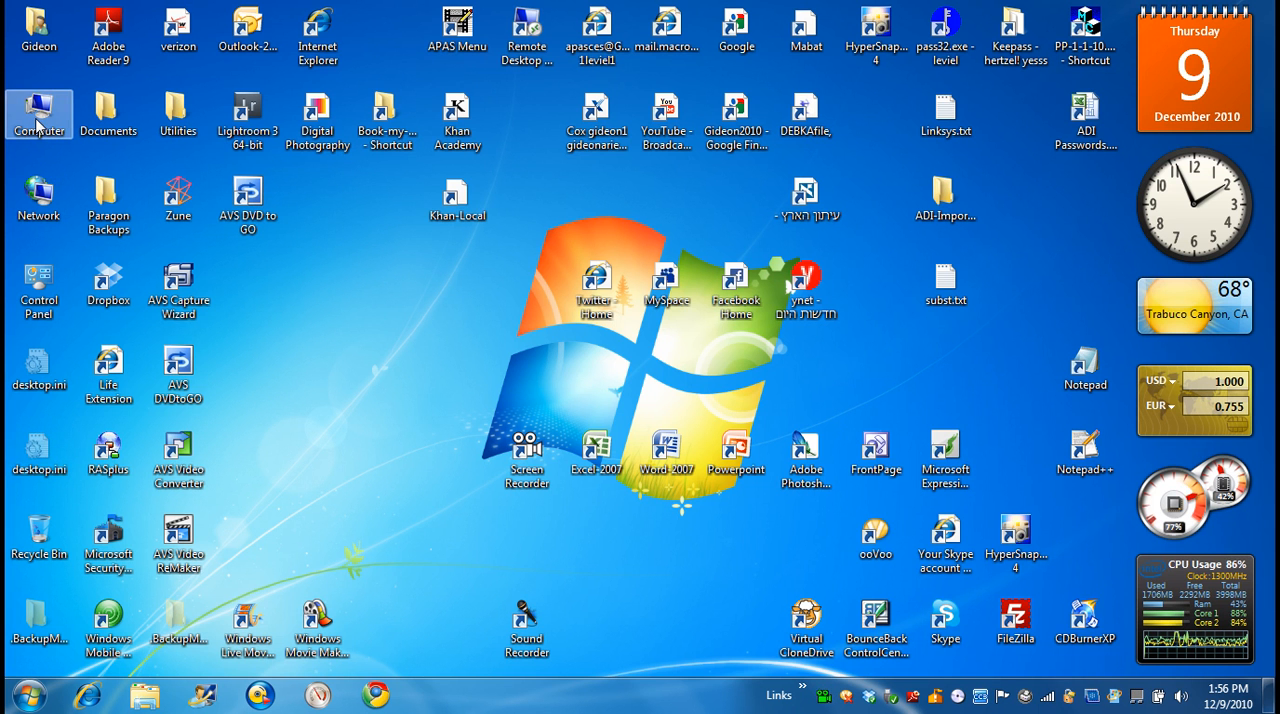
Browse Computer > Data (D:) > Temp and re-sort the listing to find APASSetup_v13.1.5_100318.exe
double_click(38, 112)
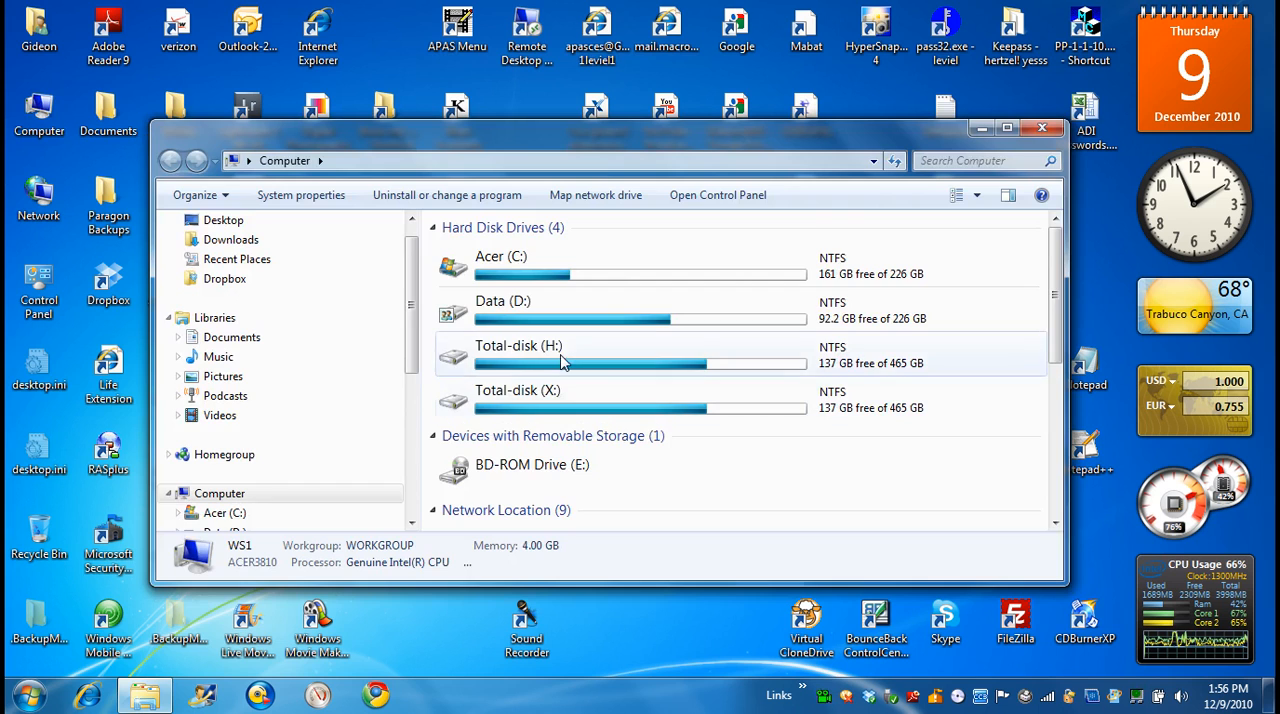
double_click(502, 310)
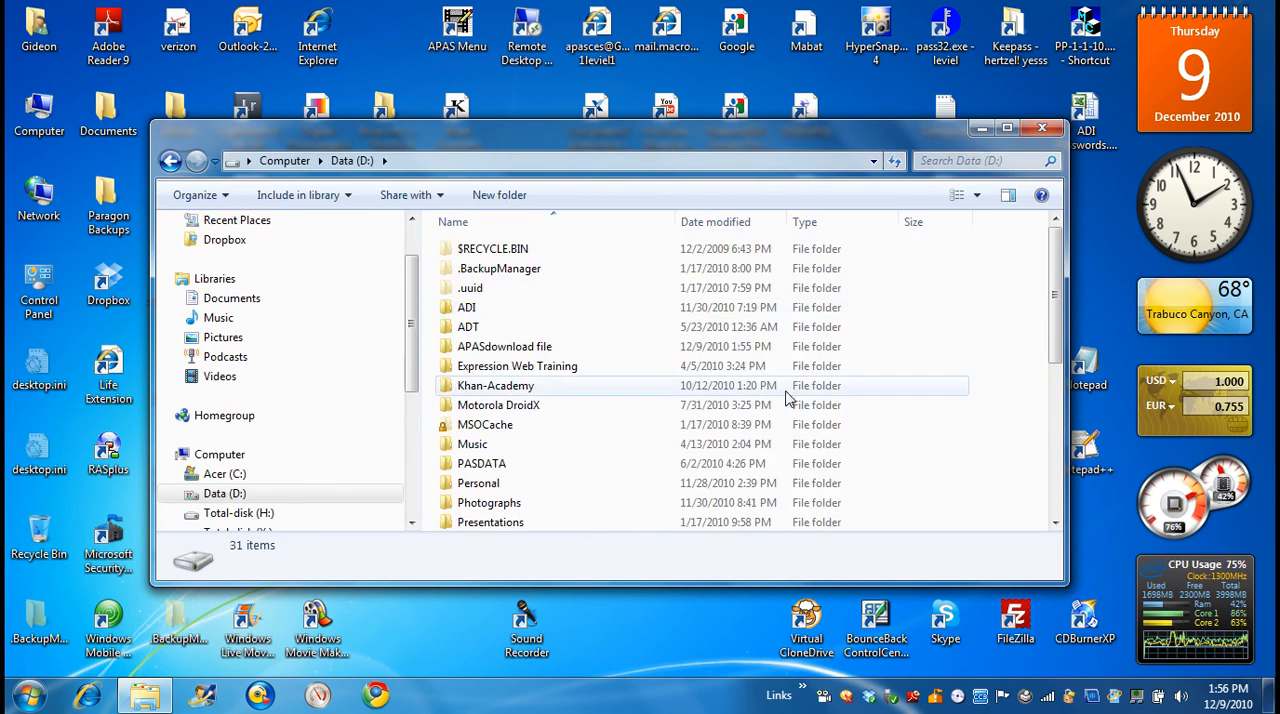
scroll(down, 3)
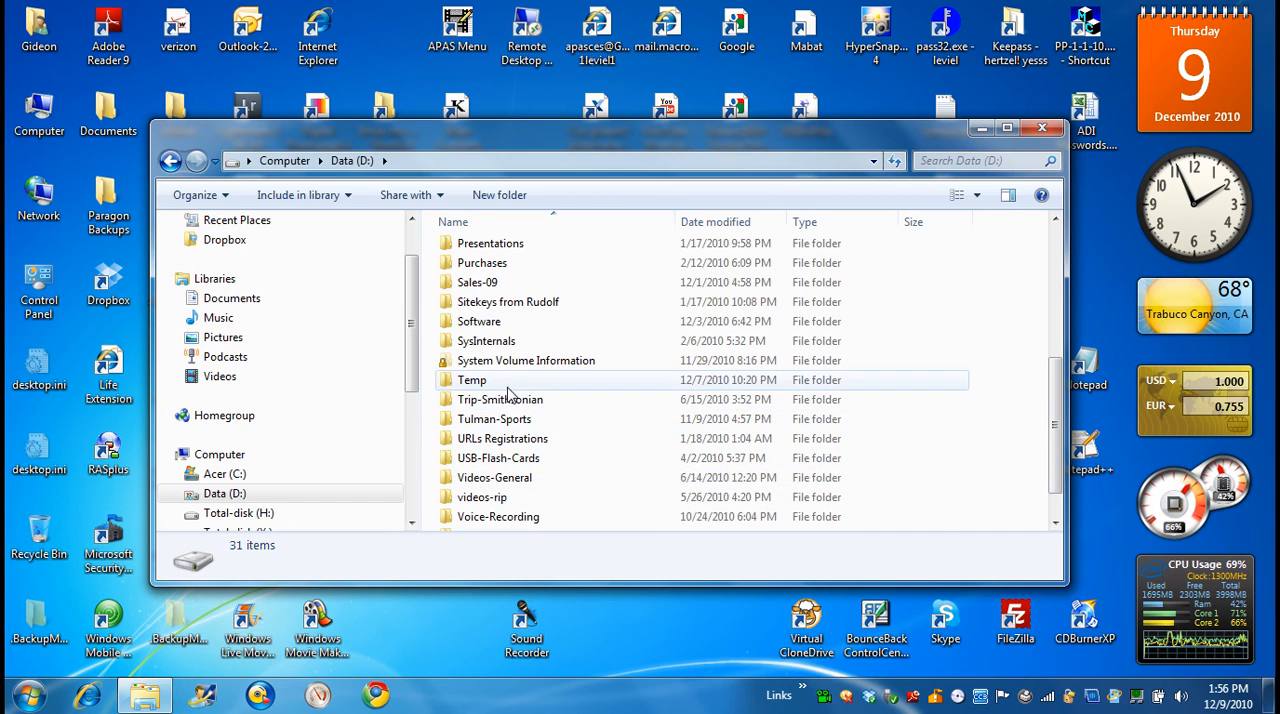
double_click(472, 380)
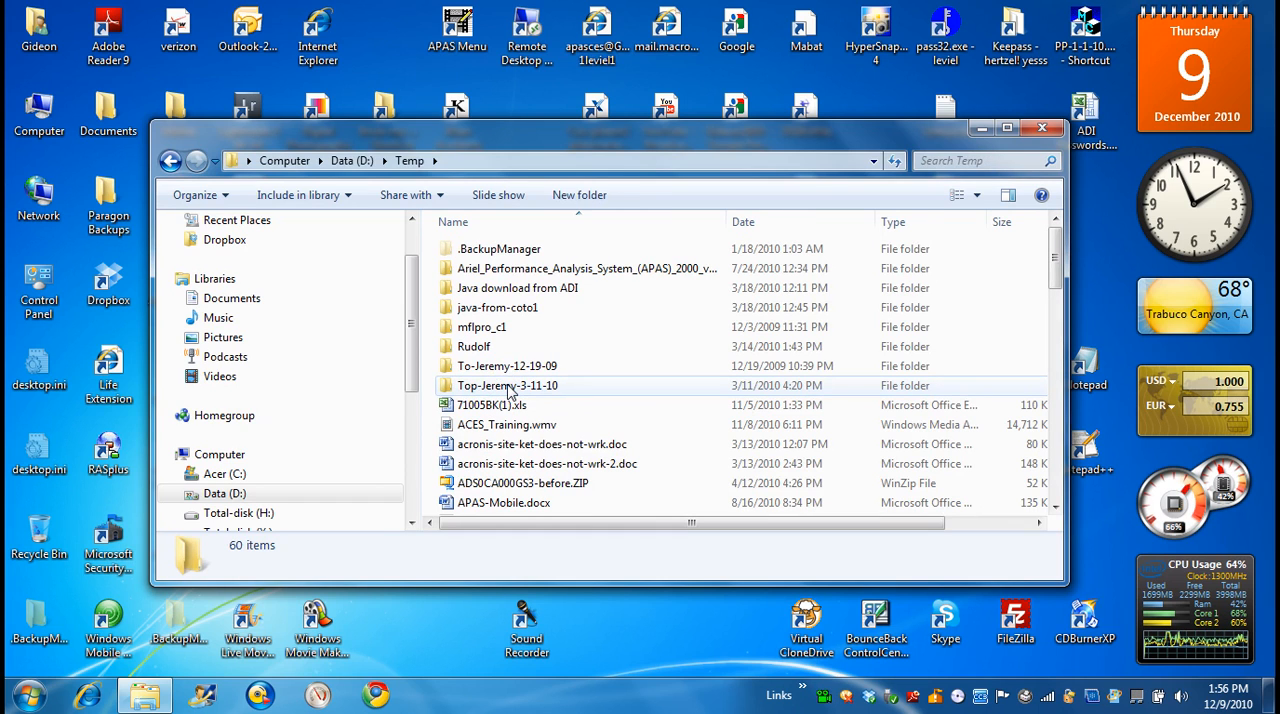
mouse_move(616, 384)
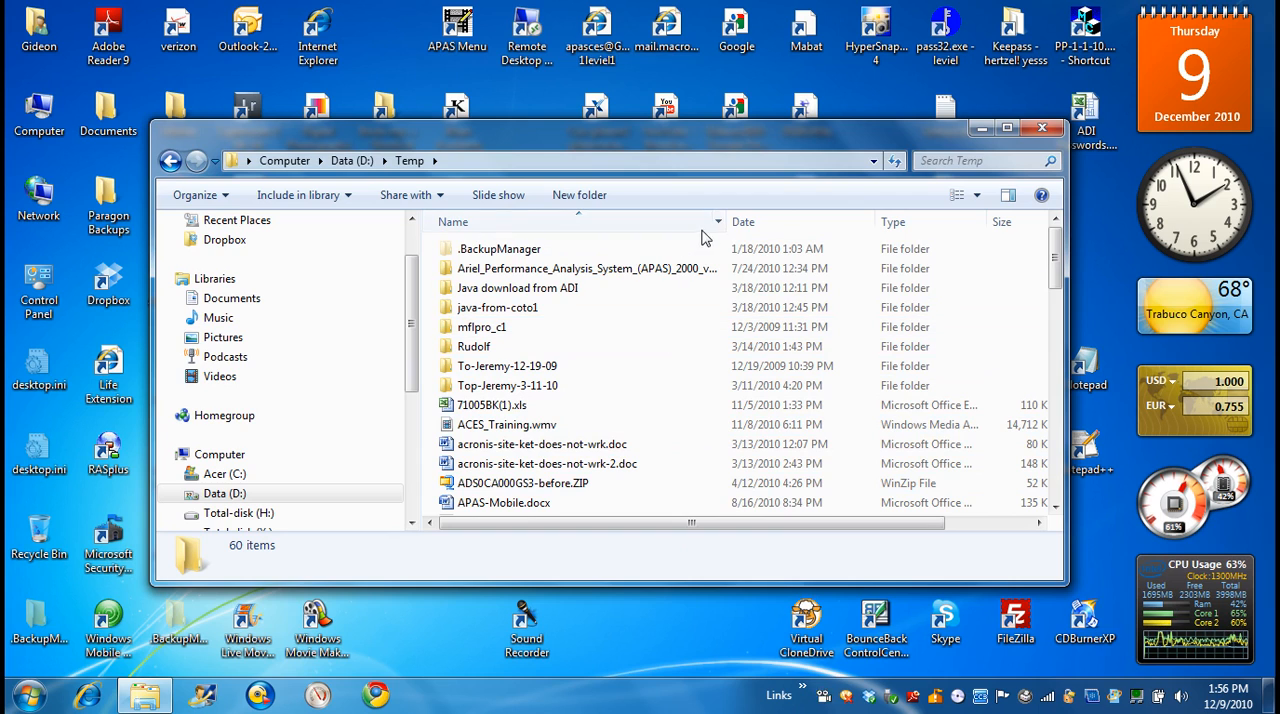
click(744, 220)
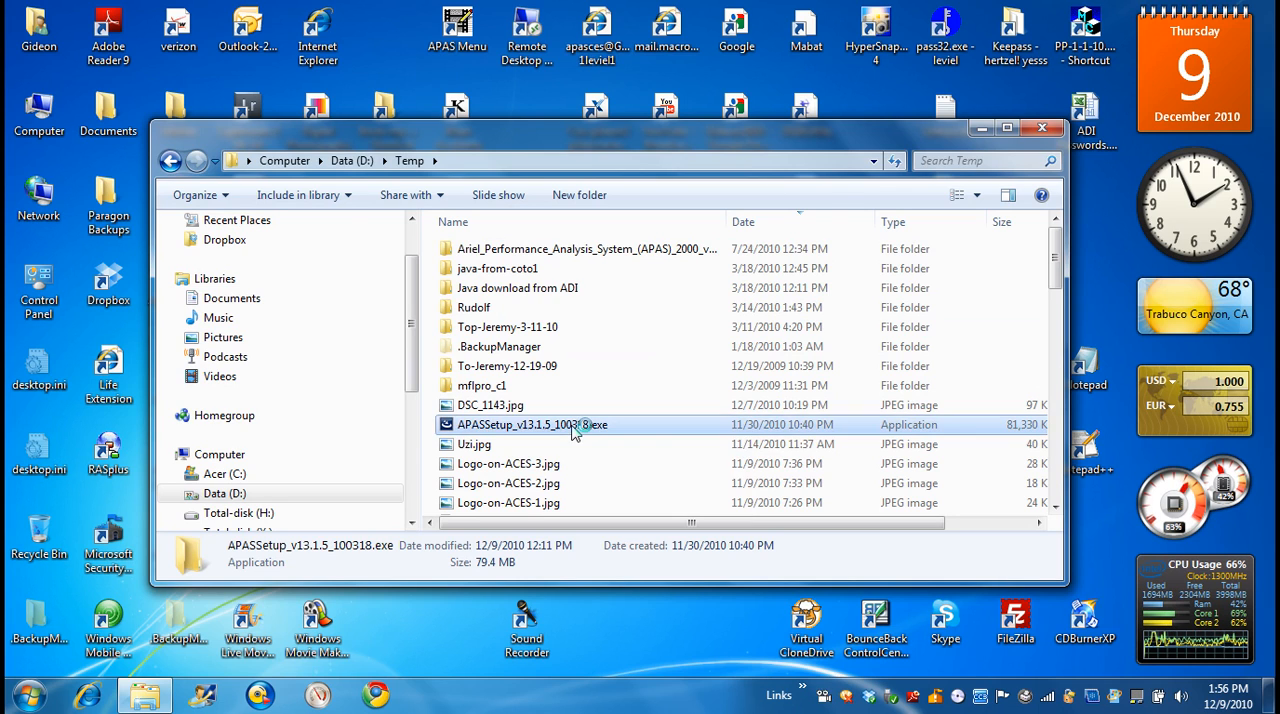
Run APASSetup_v13.1.5_100318.exe, then cancel at the Open File security warning
double_click(530, 424)
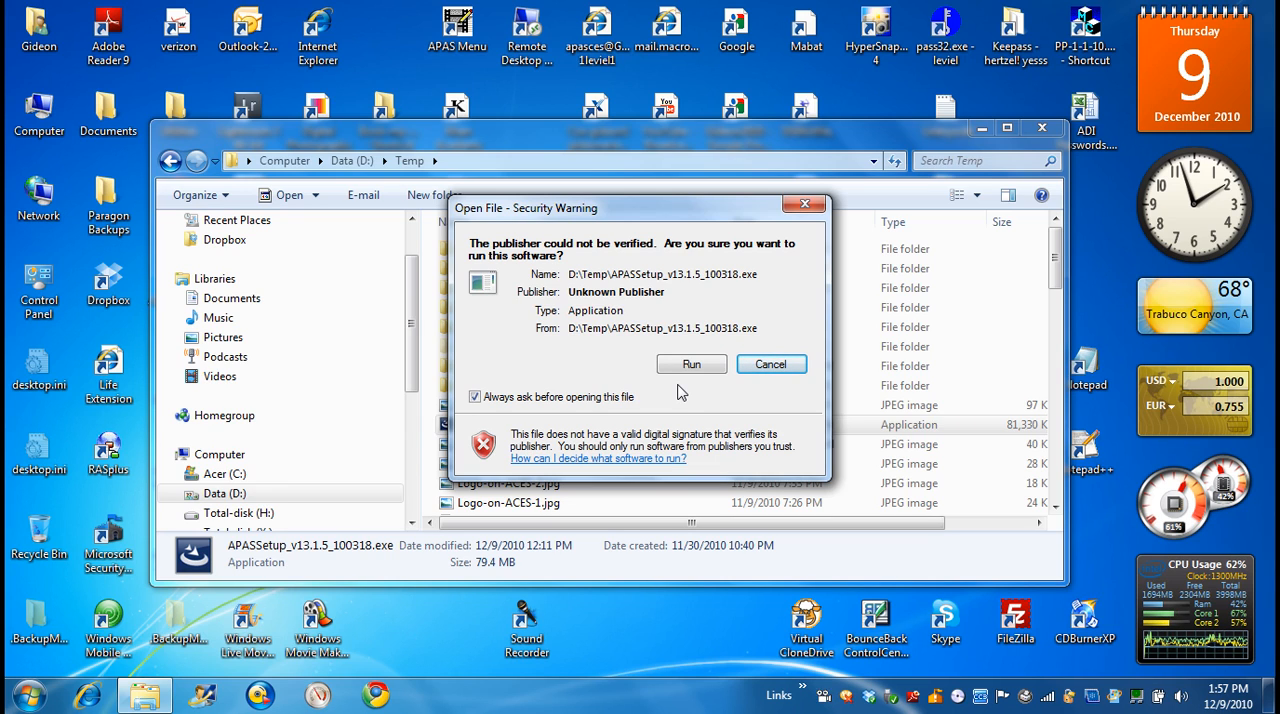
mouse_move(640, 340)
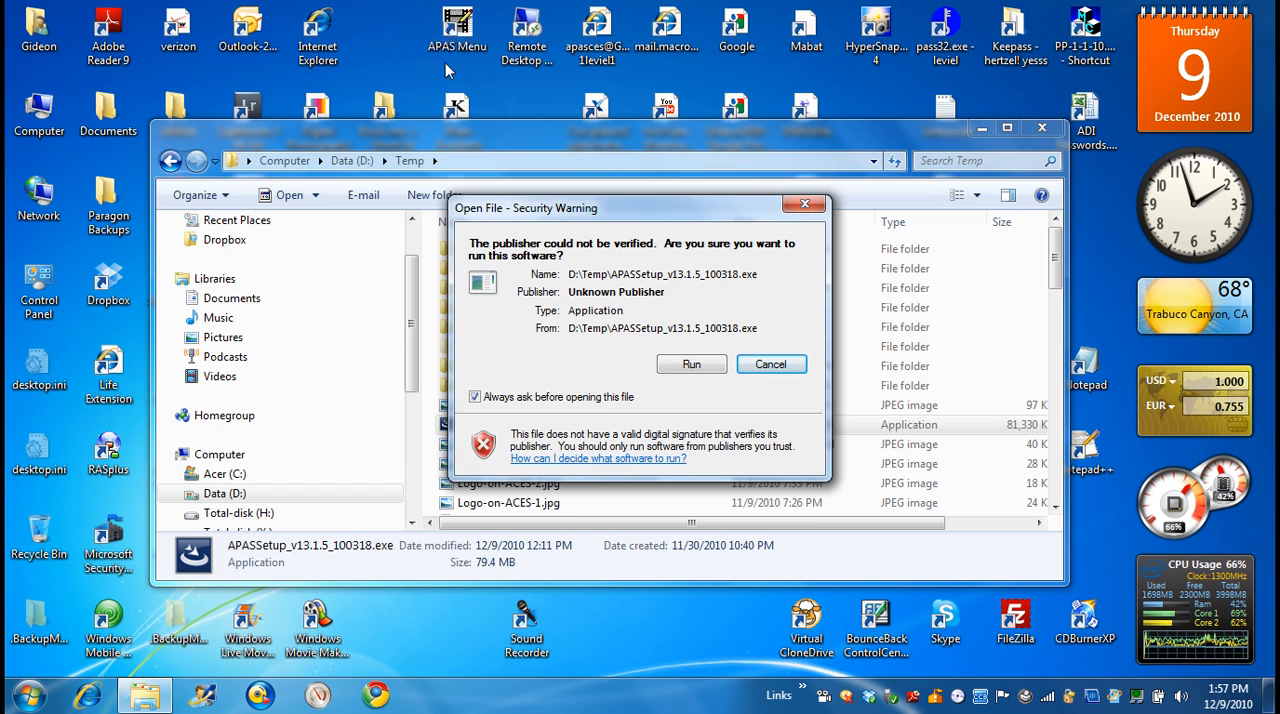
mouse_move(772, 364)
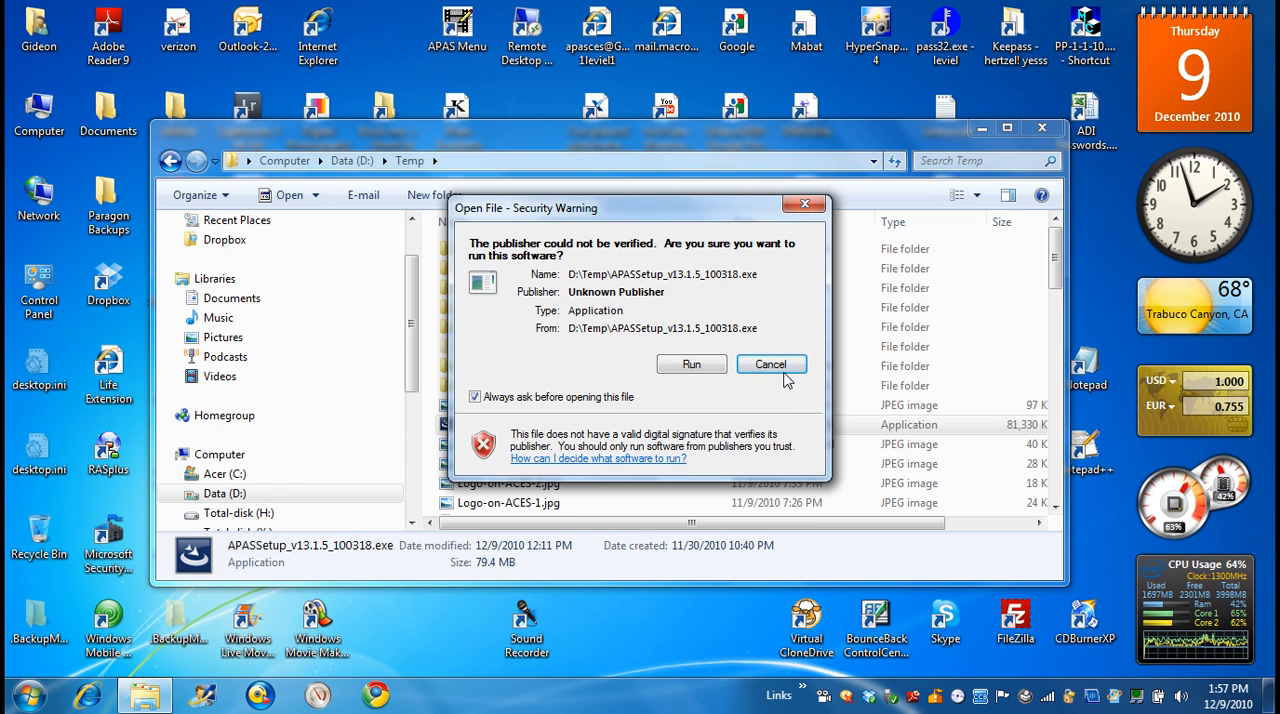
click(772, 364)
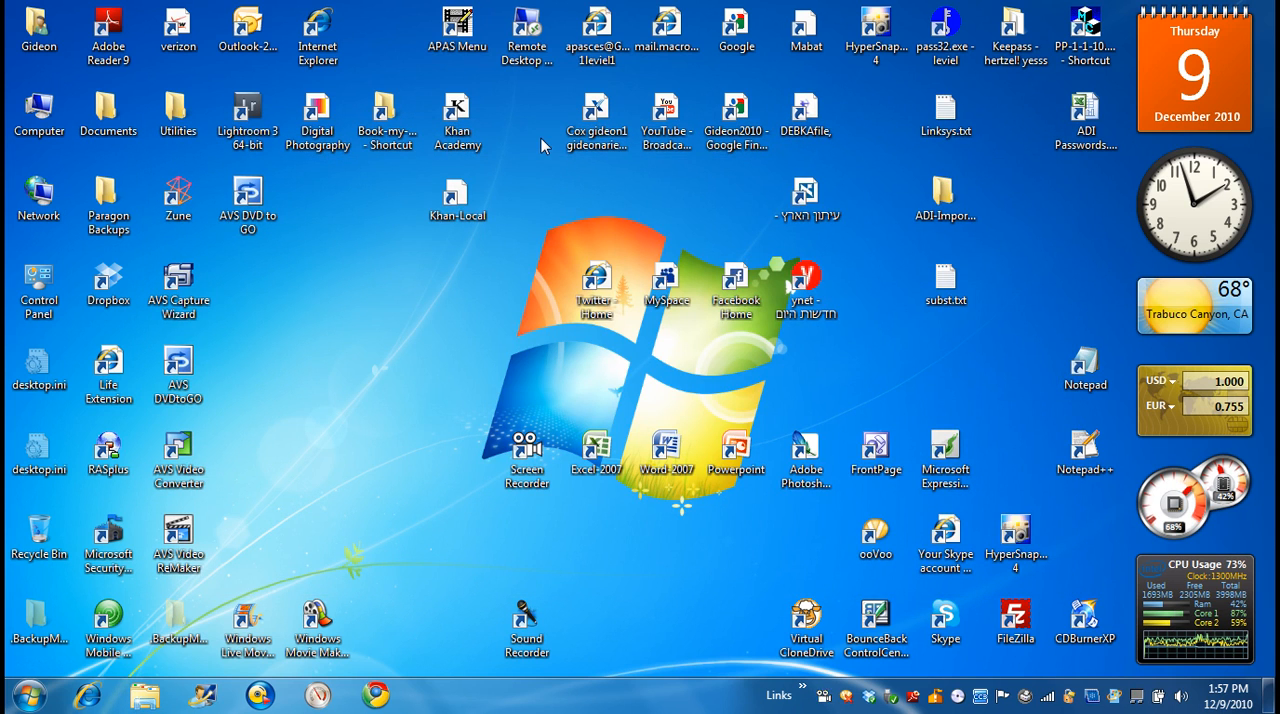
Launch APAS Menu from its desktop shortcut
click(456, 28)
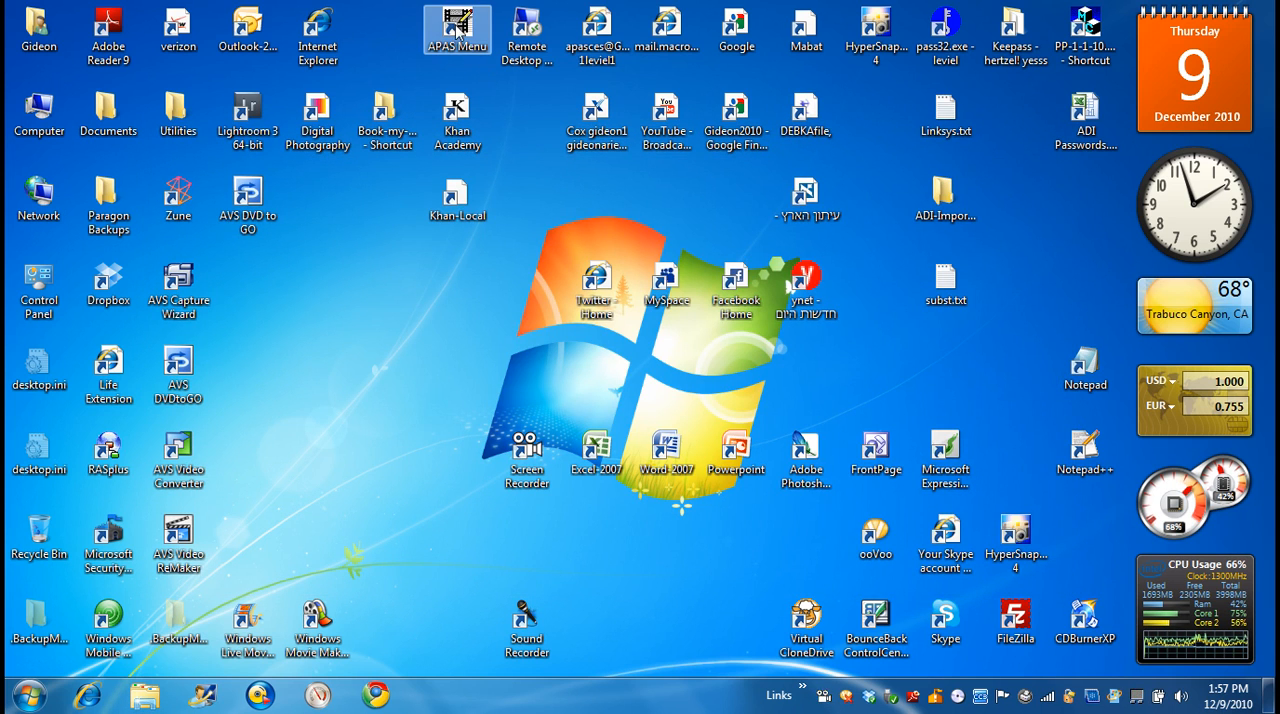
double_click(456, 26)
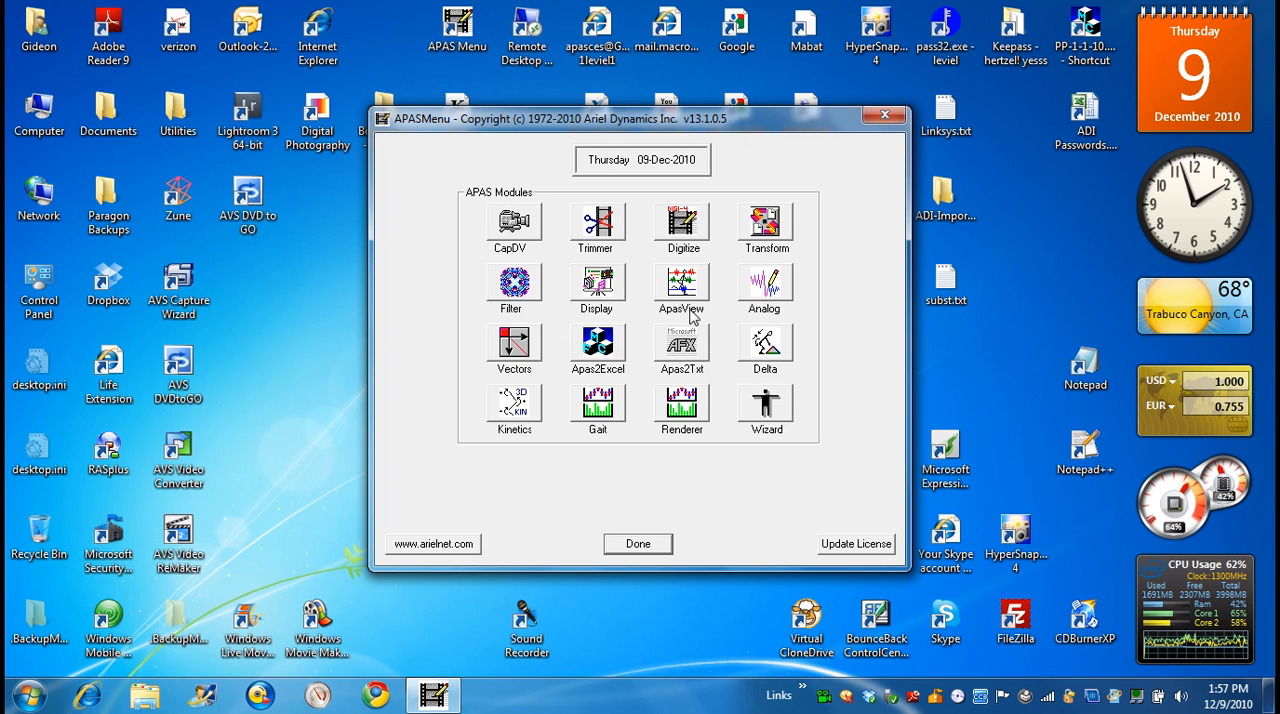
mouse_move(728, 398)
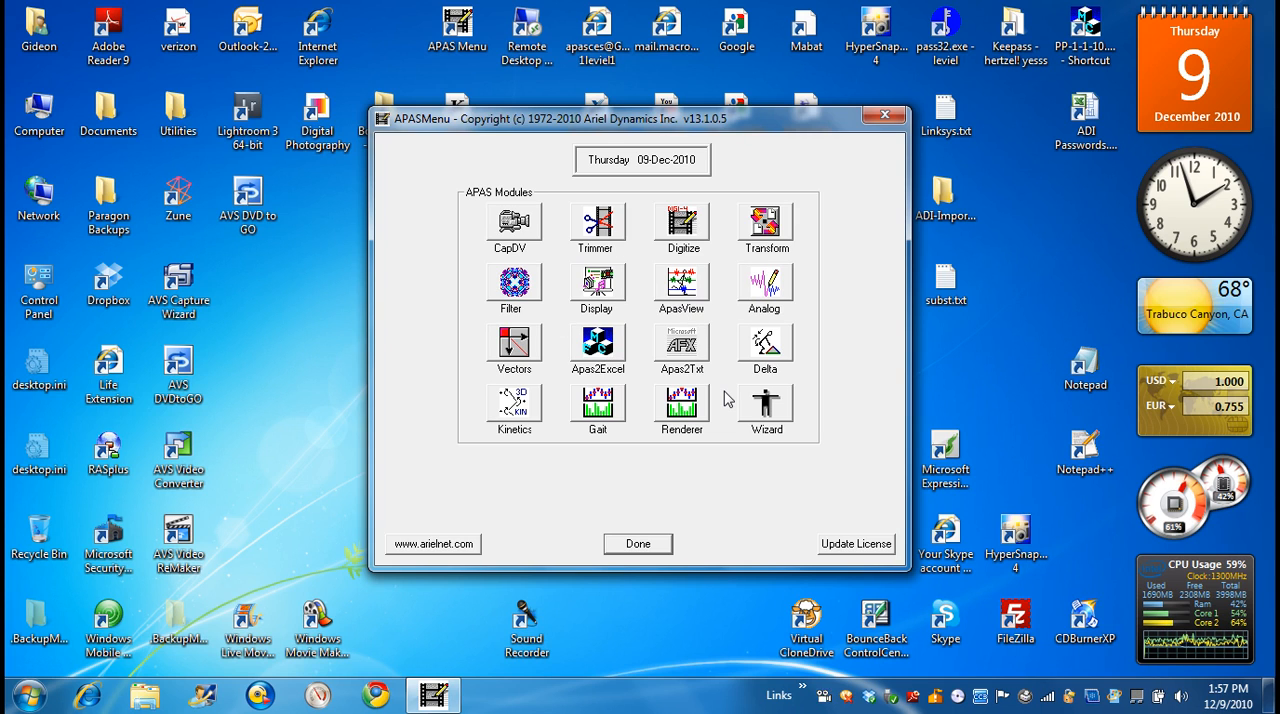
mouse_move(828, 494)
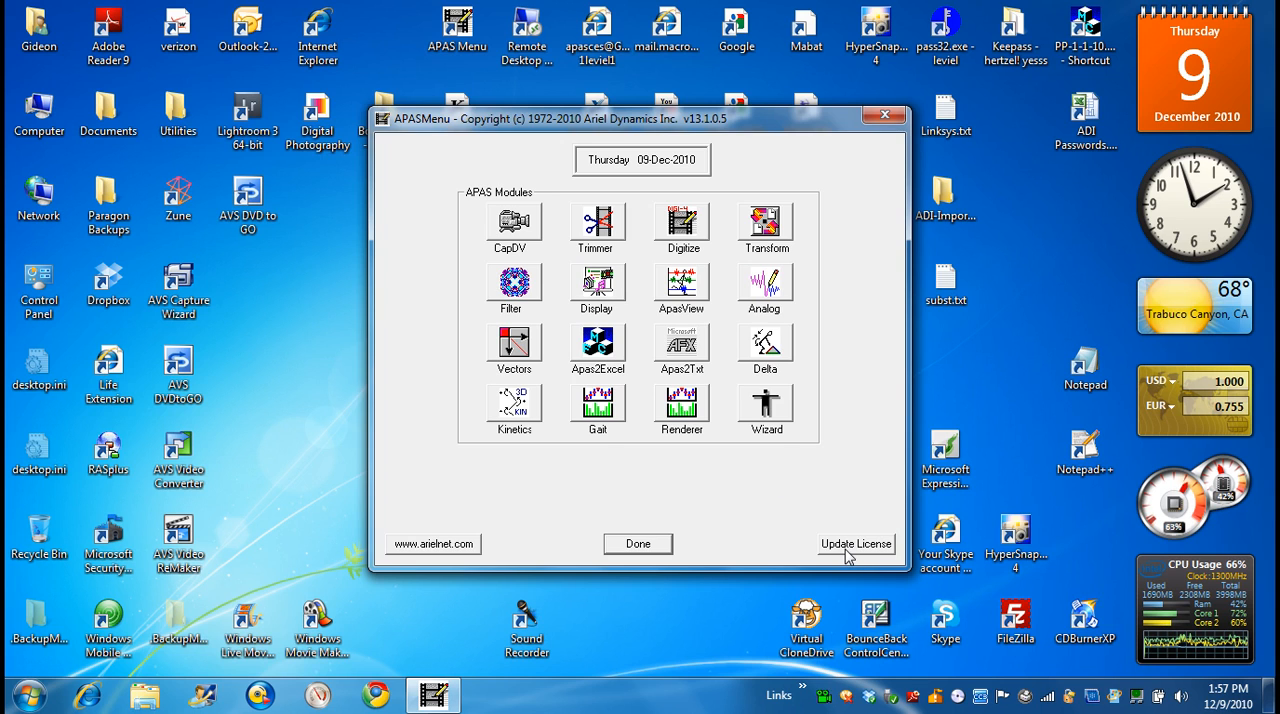
click(856, 544)
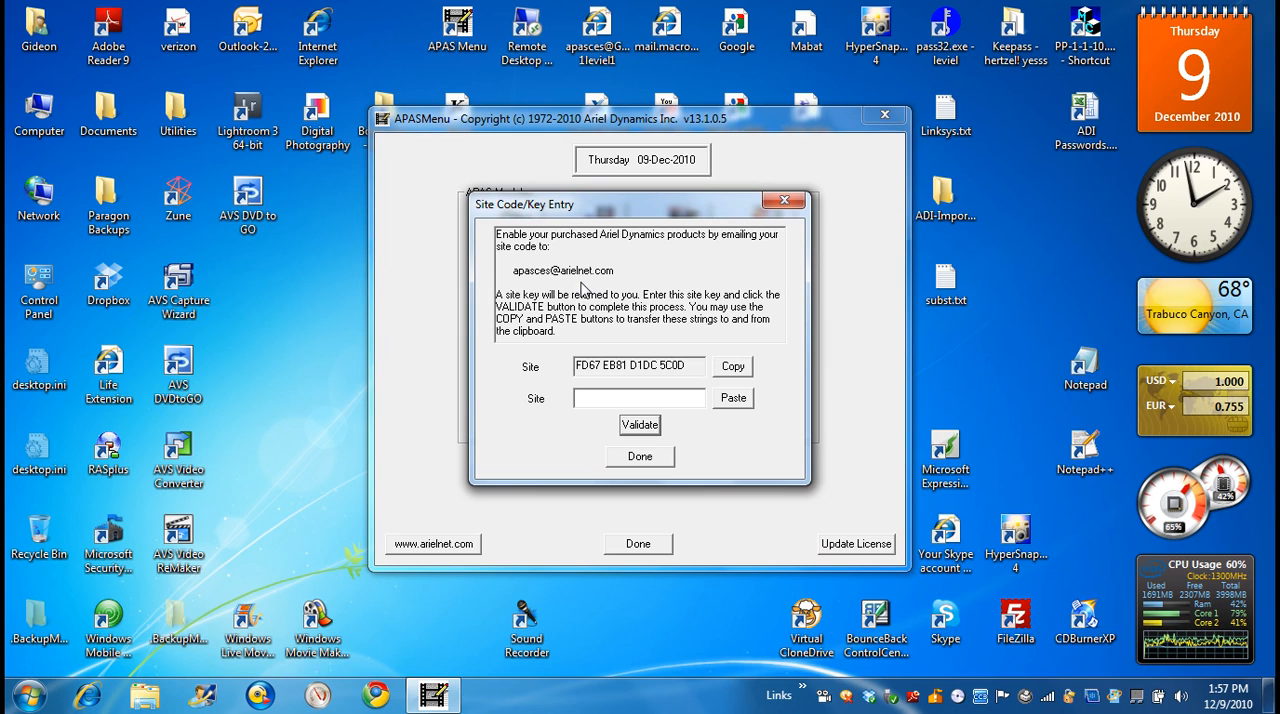
mouse_move(650, 288)
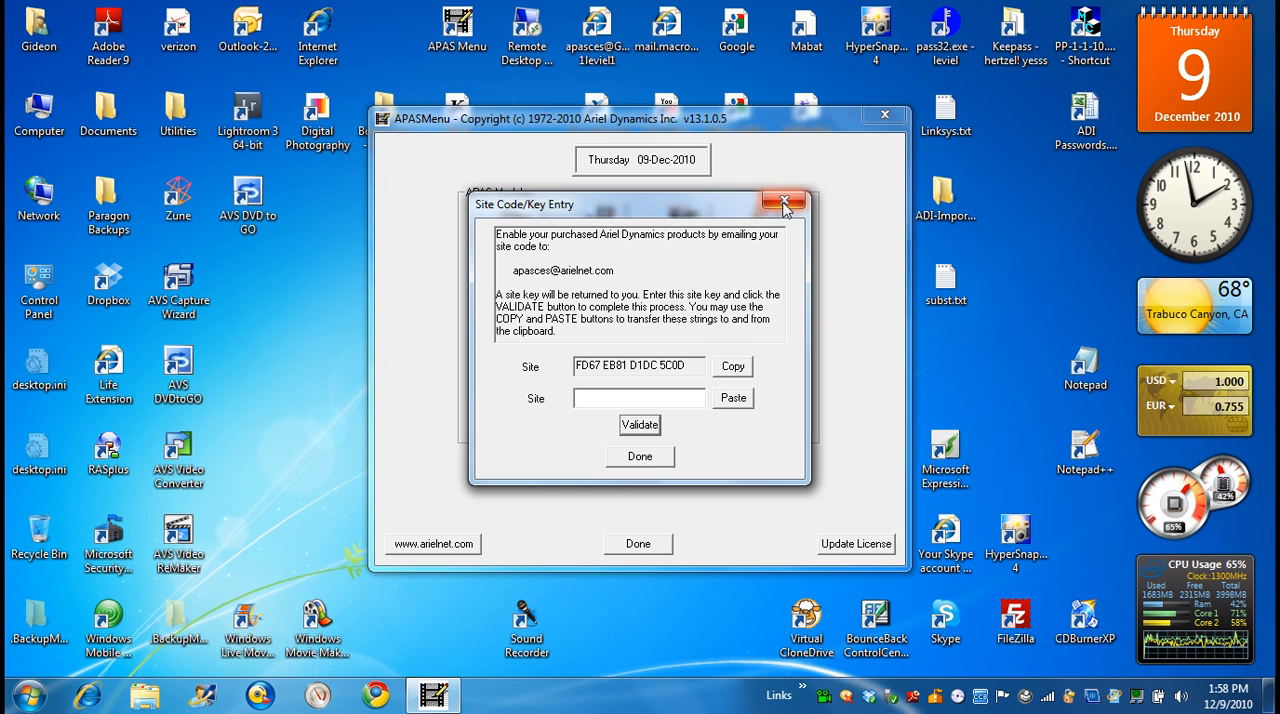
click(786, 204)
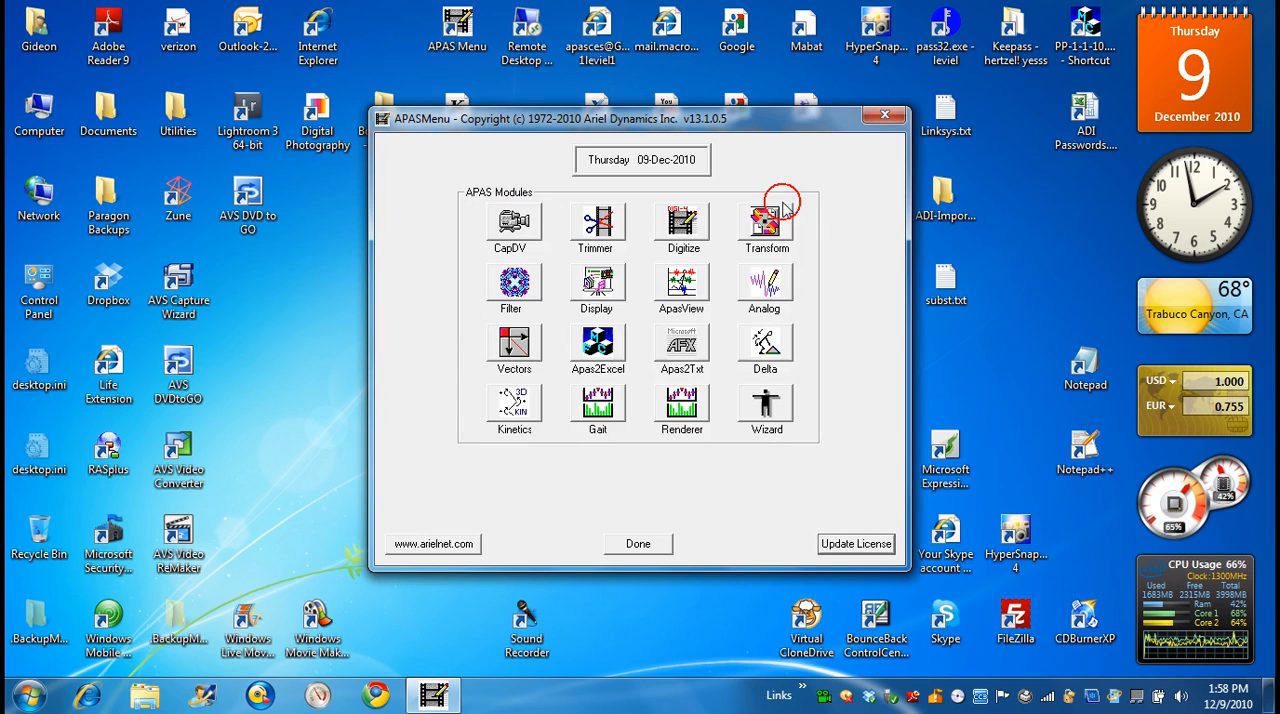
mouse_move(844, 172)
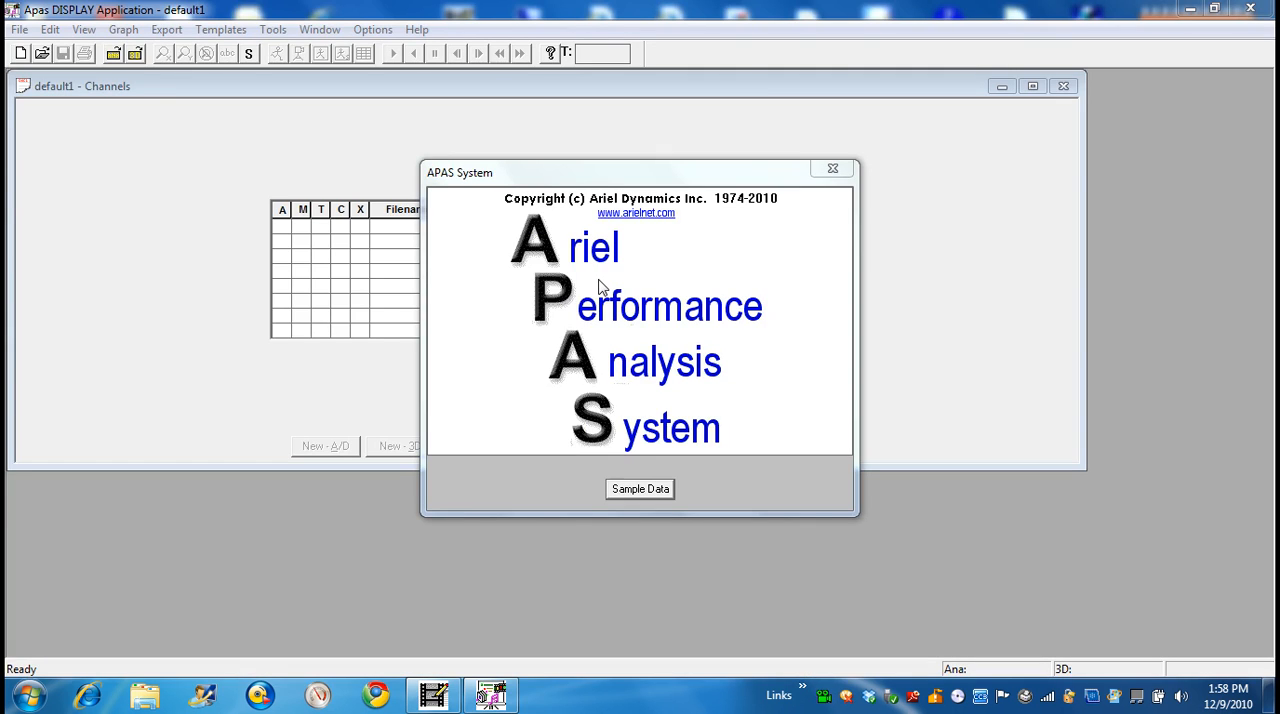
Dismiss the APAS System splash window to reveal Display's empty channels table
click(832, 168)
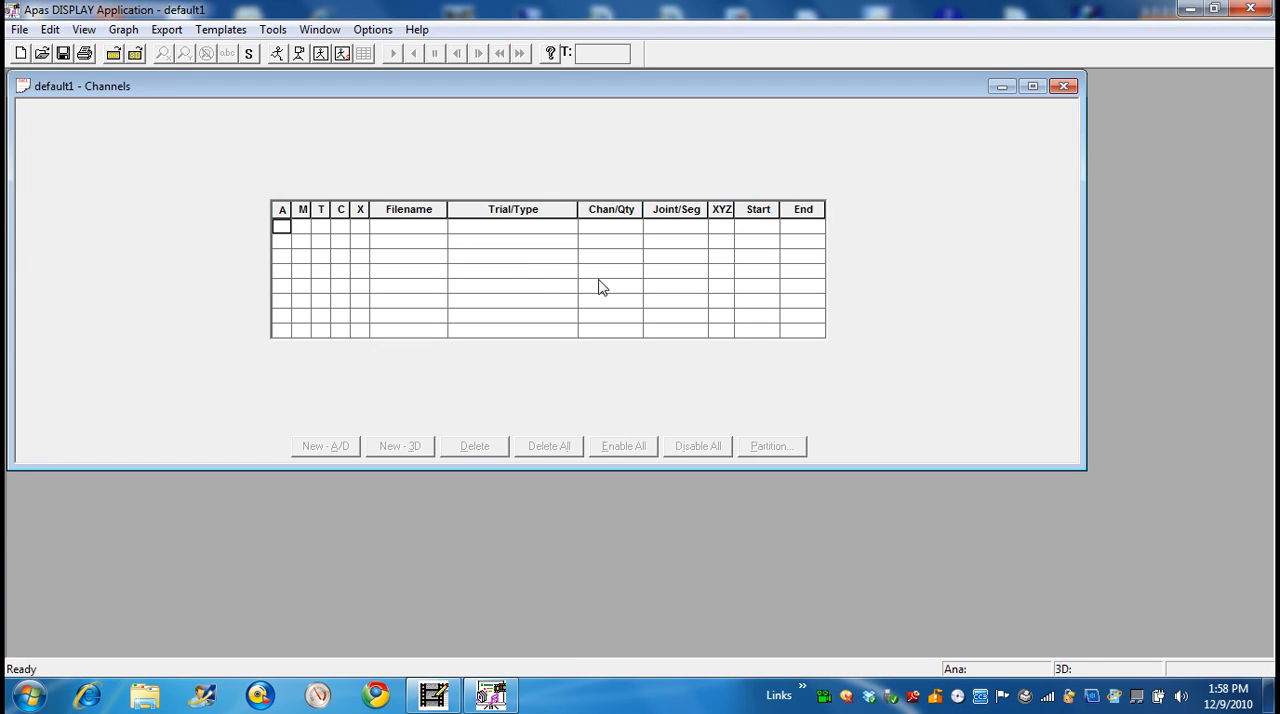
mouse_move(878, 226)
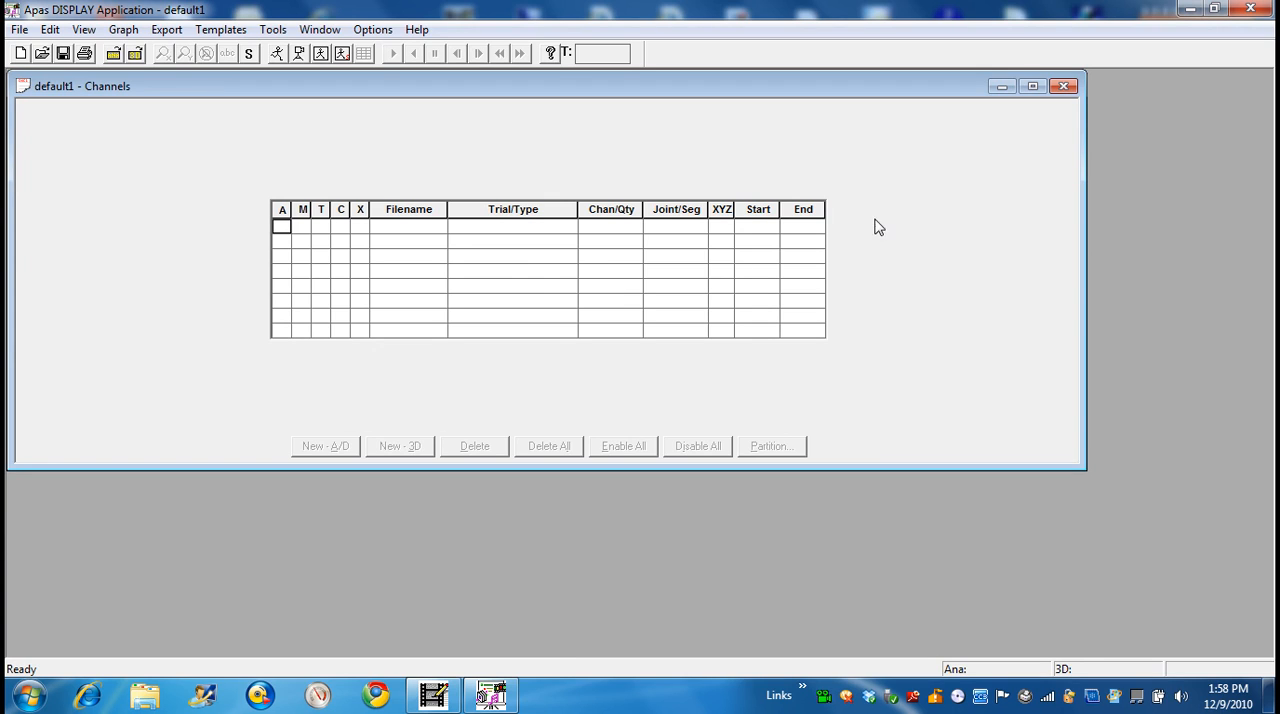
mouse_move(1056, 136)
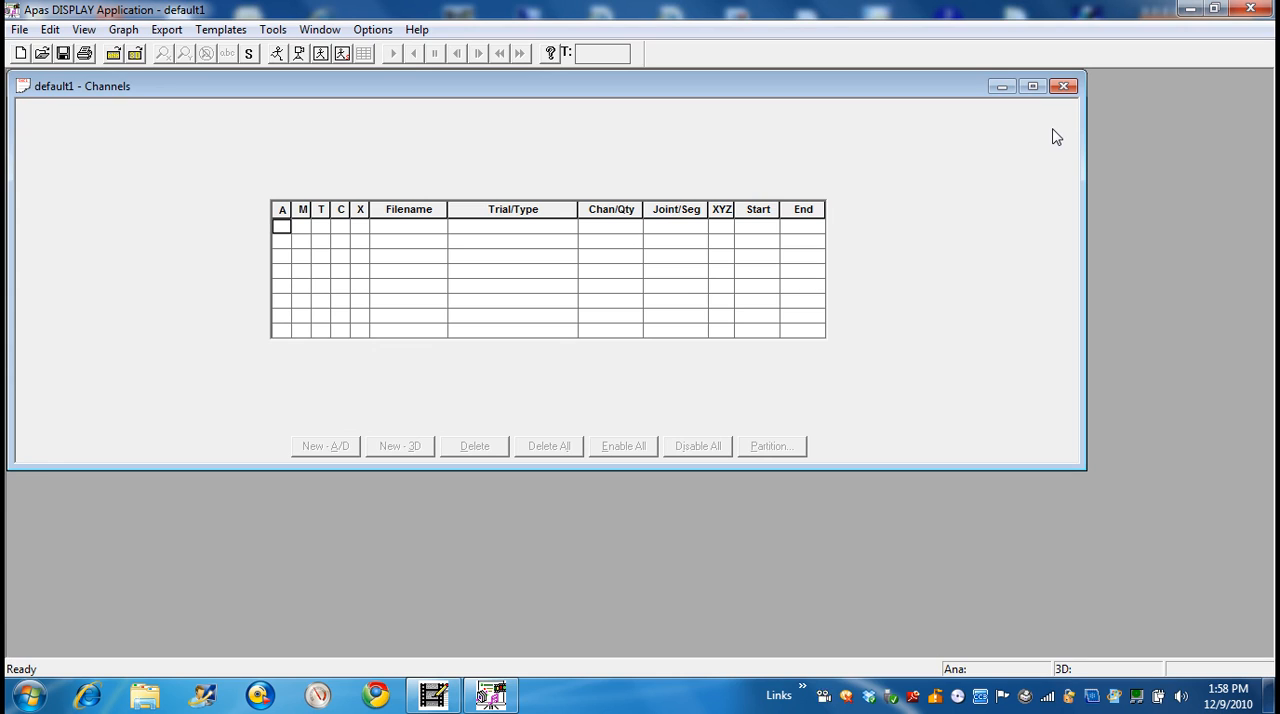